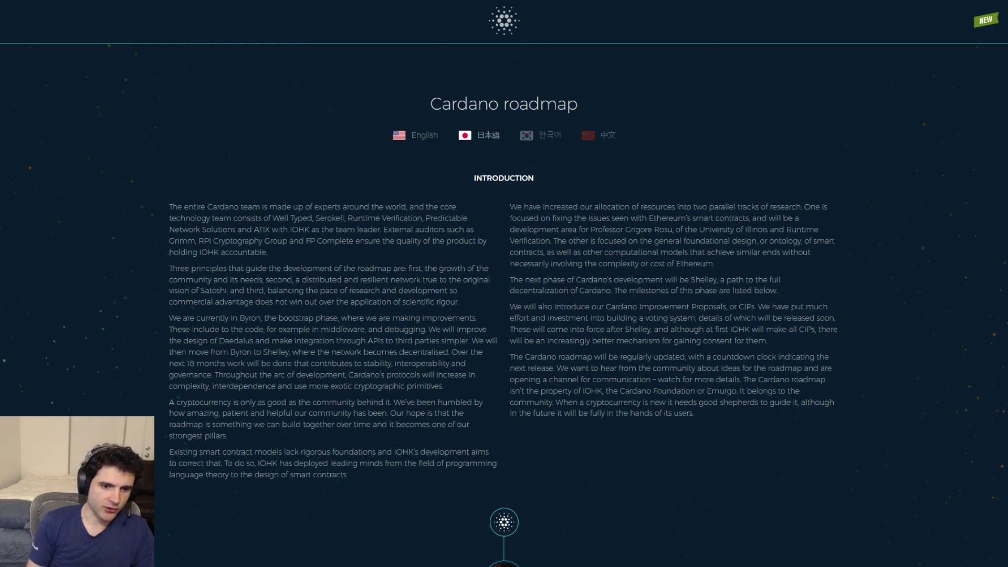
Scroll past the Introduction to the Byron milestones: mainnet launched and two items at 50%
{"action": "scroll", "scroll_direction": "down", "scroll_amount": 3}
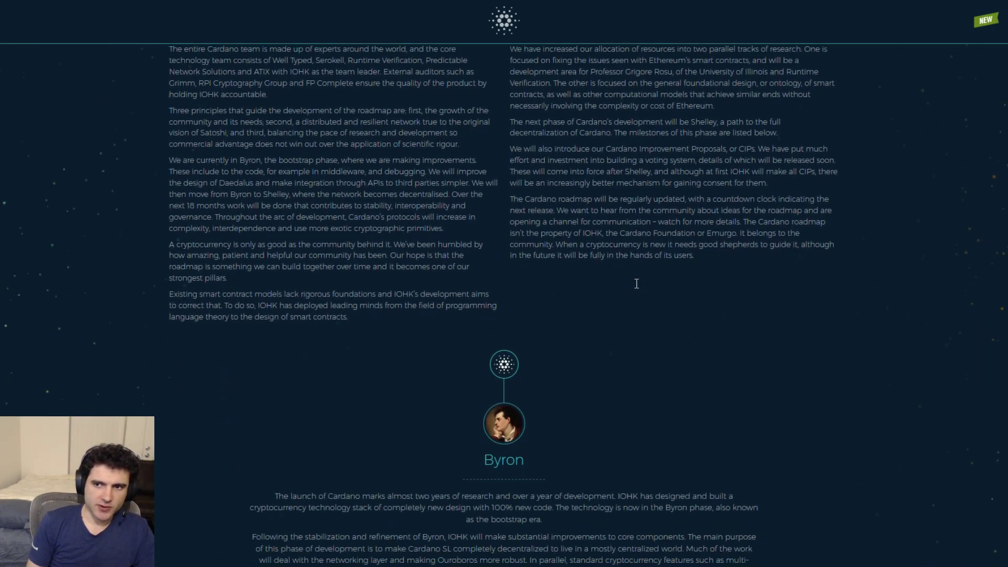
{"action": "scroll", "scroll_direction": "down", "scroll_amount": 3}
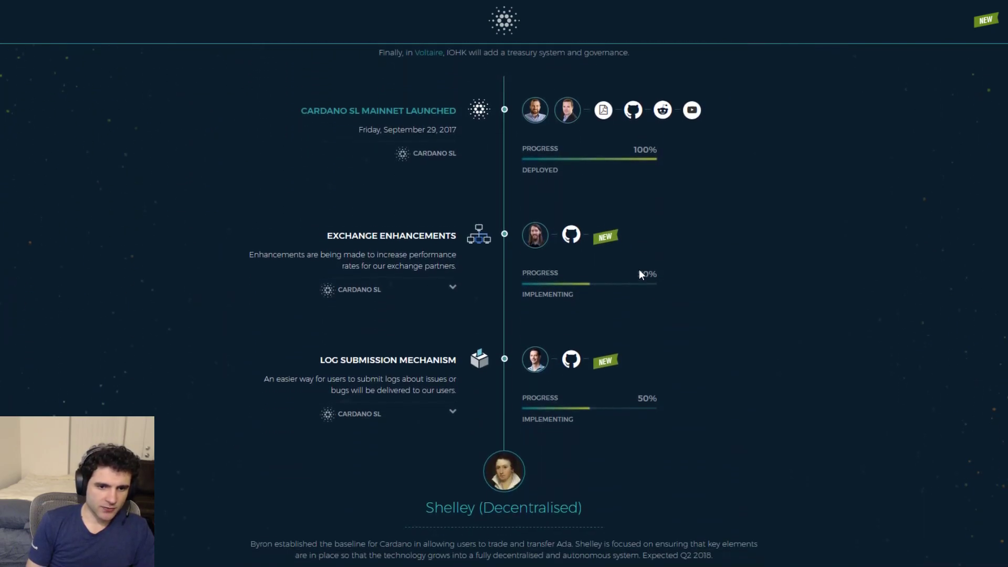
{"action": "scroll", "scroll_direction": "down", "scroll_amount": 3}
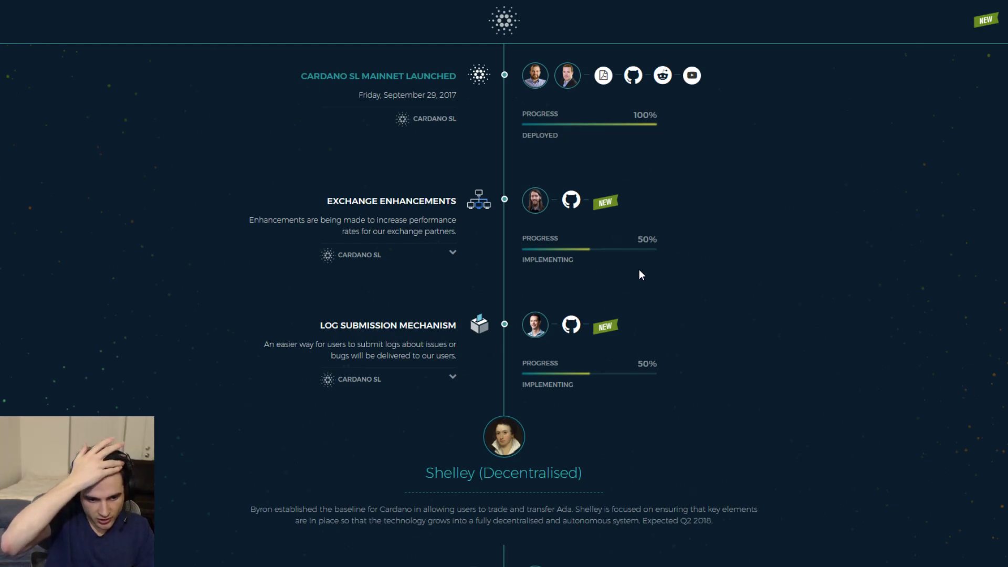
{"action": "mouse_move", "coordinate": [632, 299]}
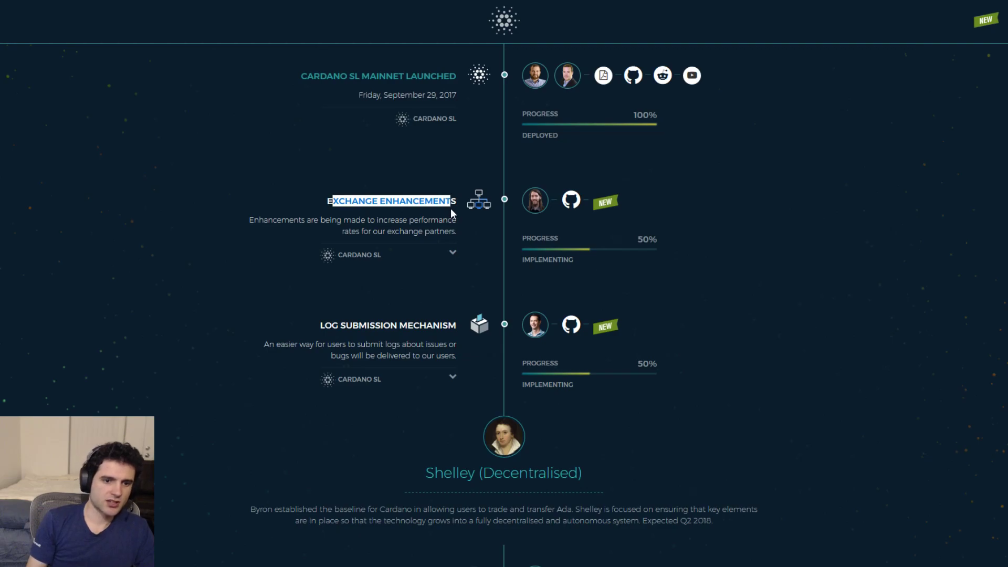
{"action": "mouse_move", "coordinate": [405, 249]}
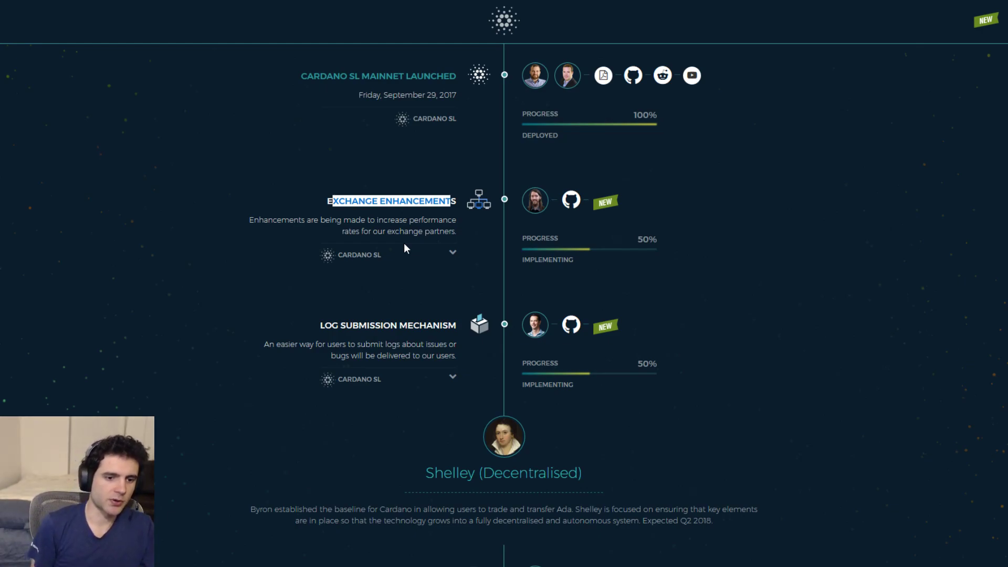
{"action": "mouse_move", "coordinate": [315, 216]}
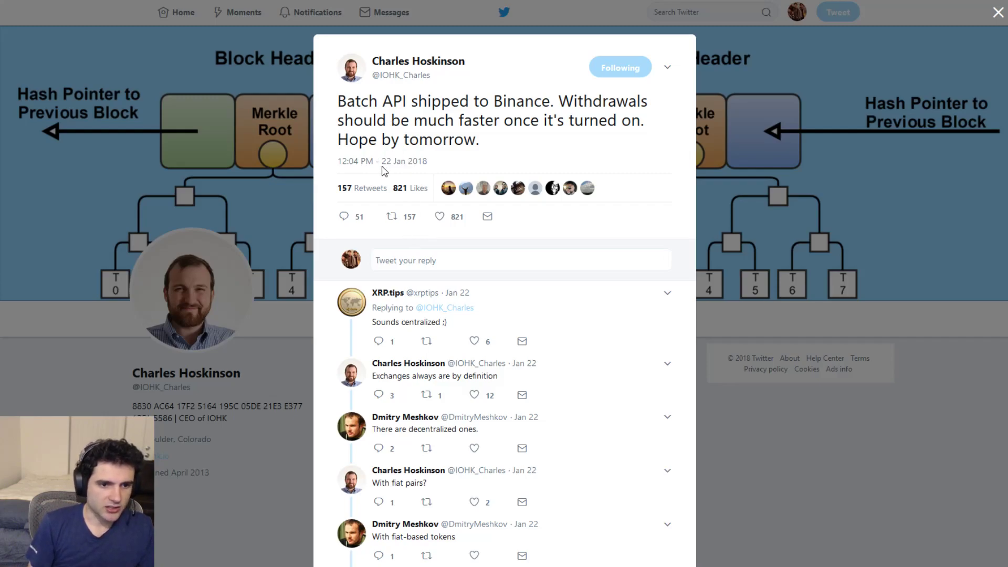
Highlight a line of the Batch API tweet about shipping to Binance
{"action": "left_click_drag", "start_coordinate": [338, 101], "coordinate": [405, 100]}
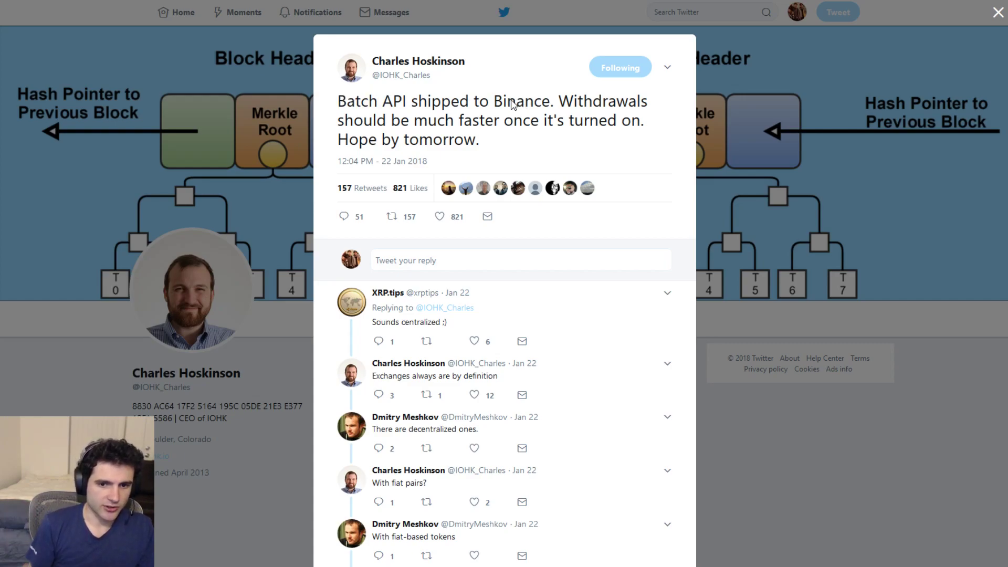
{"action": "mouse_move", "coordinate": [561, 237]}
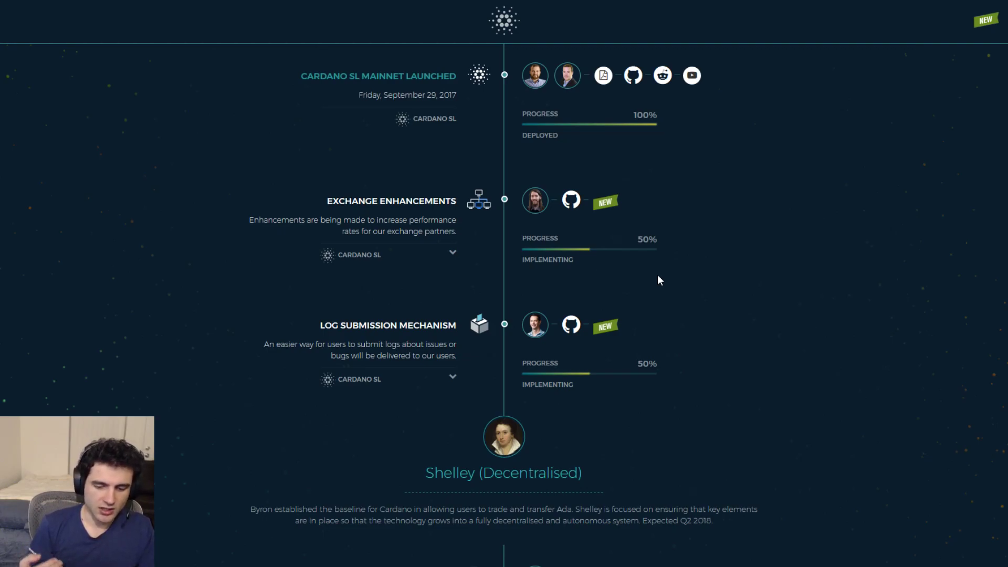
{"action": "mouse_move", "coordinate": [647, 283]}
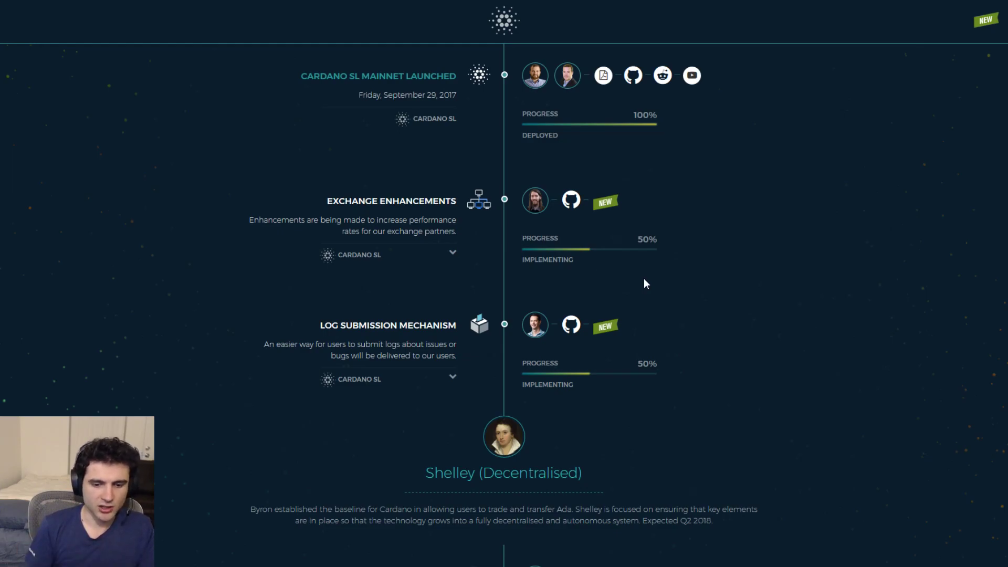
{"action": "mouse_move", "coordinate": [628, 269]}
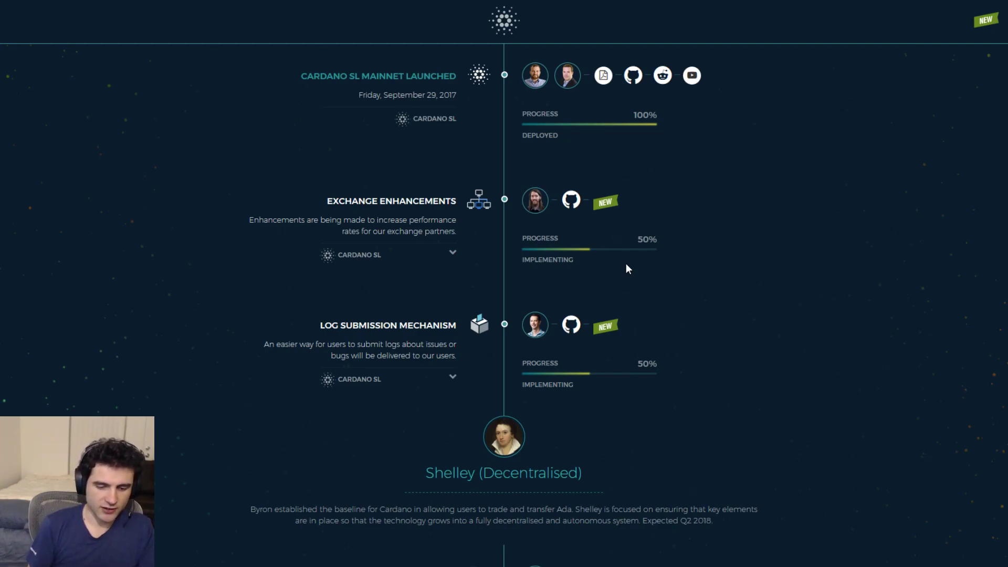
{"action": "mouse_move", "coordinate": [622, 267]}
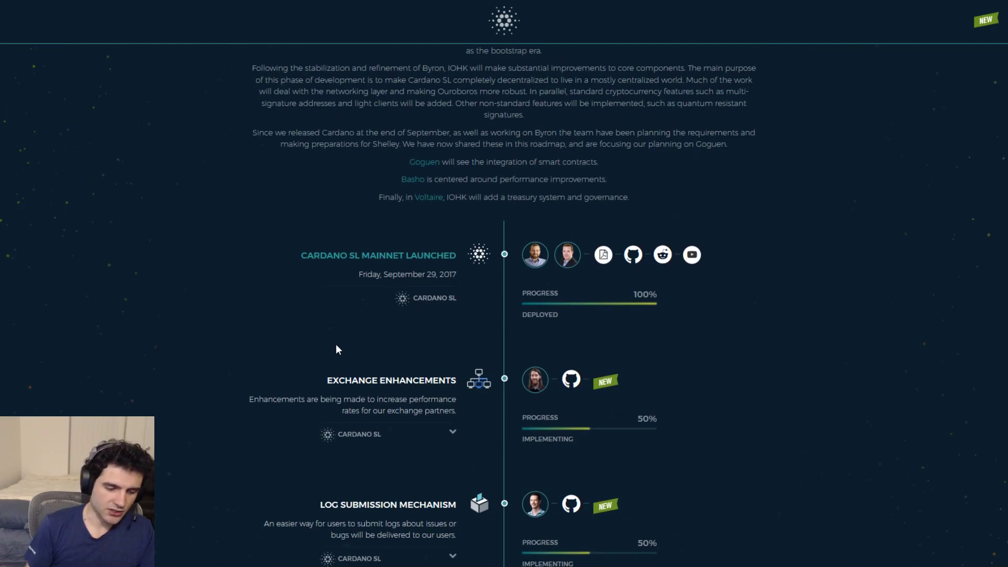
{"action": "mouse_move", "coordinate": [341, 288]}
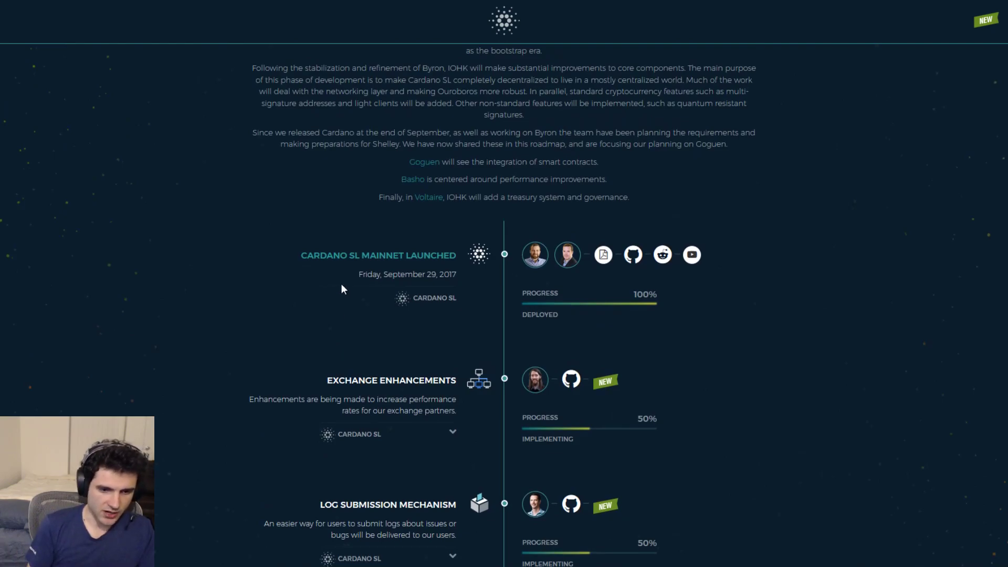
Scroll from Log Submission Mechanism down to Shelley's first milestone, Open Ouroboros Delegation
{"action": "scroll", "scroll_direction": "down", "scroll_amount": 3}
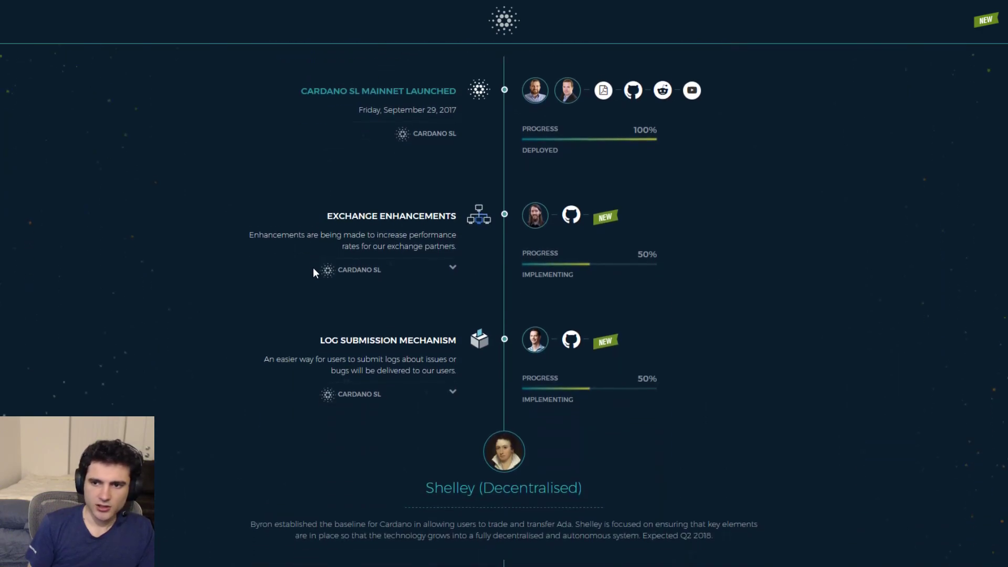
{"action": "scroll", "scroll_direction": "down", "scroll_amount": 3}
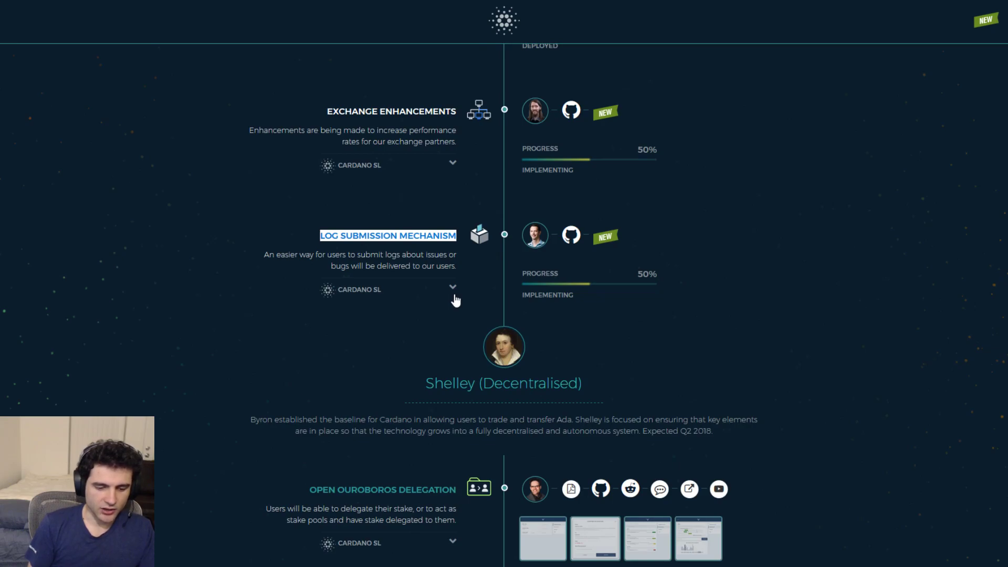
{"action": "mouse_move", "coordinate": [454, 302]}
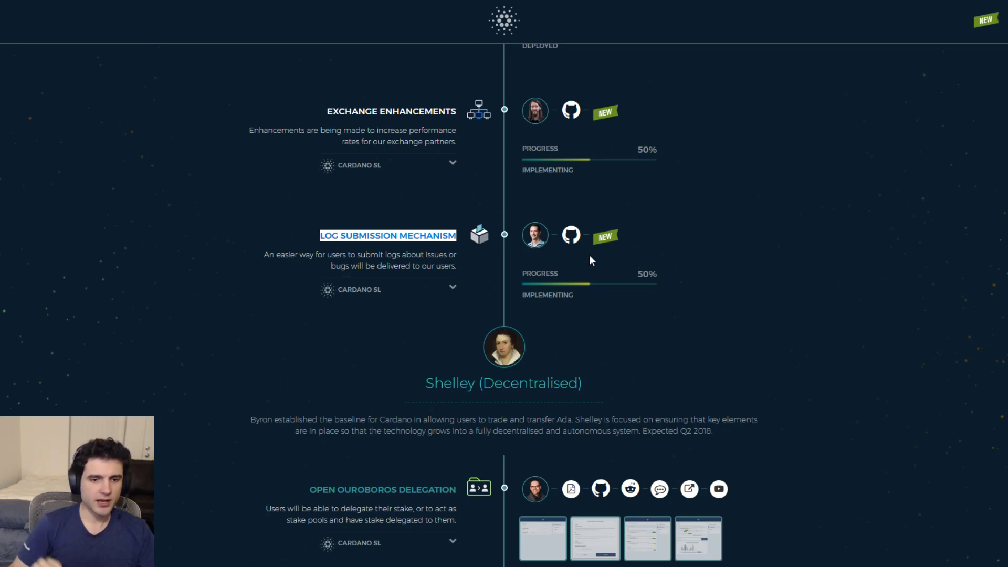
{"action": "mouse_move", "coordinate": [419, 258]}
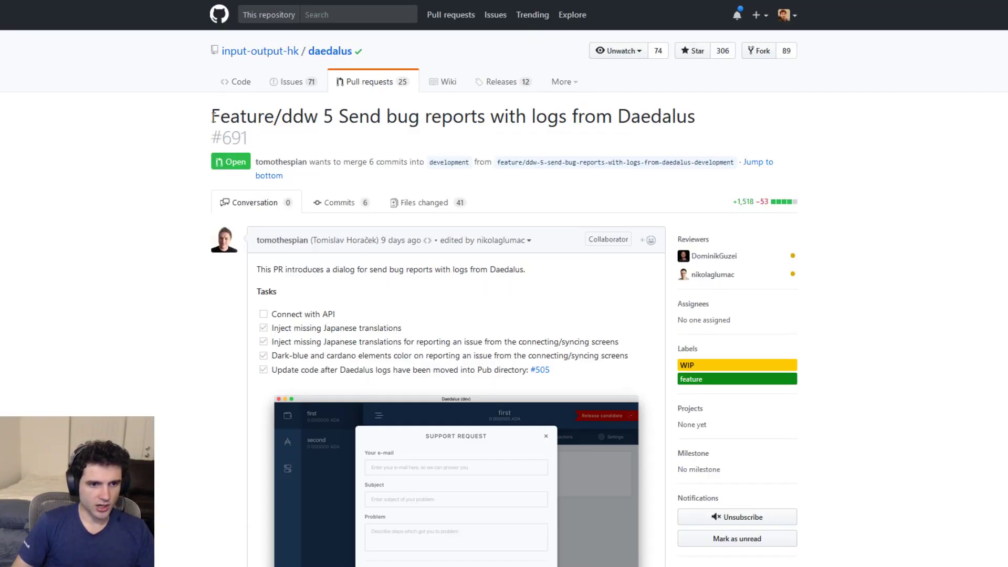
{"action": "scroll", "scroll_direction": "down", "scroll_amount": 3}
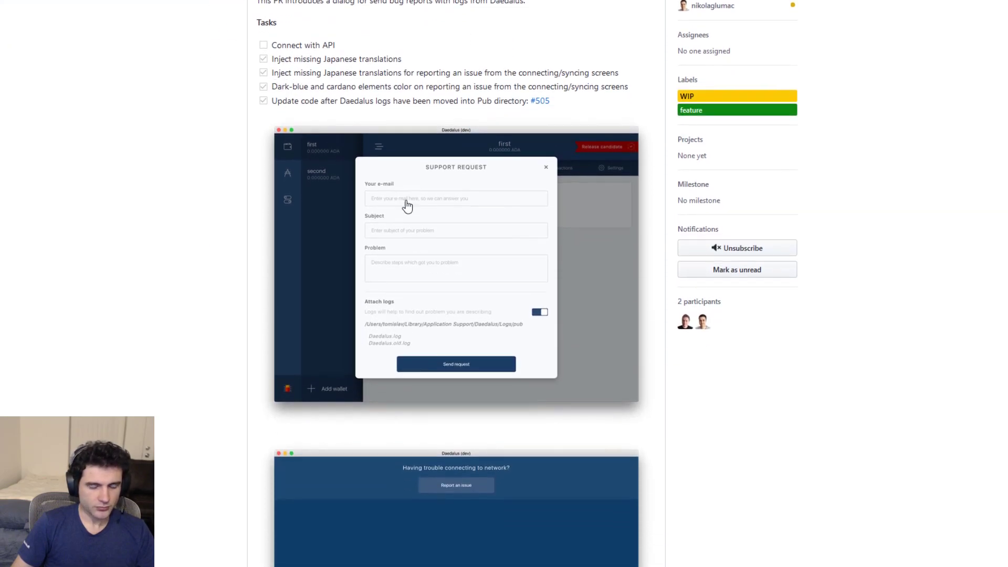
{"action": "mouse_move", "coordinate": [329, 167]}
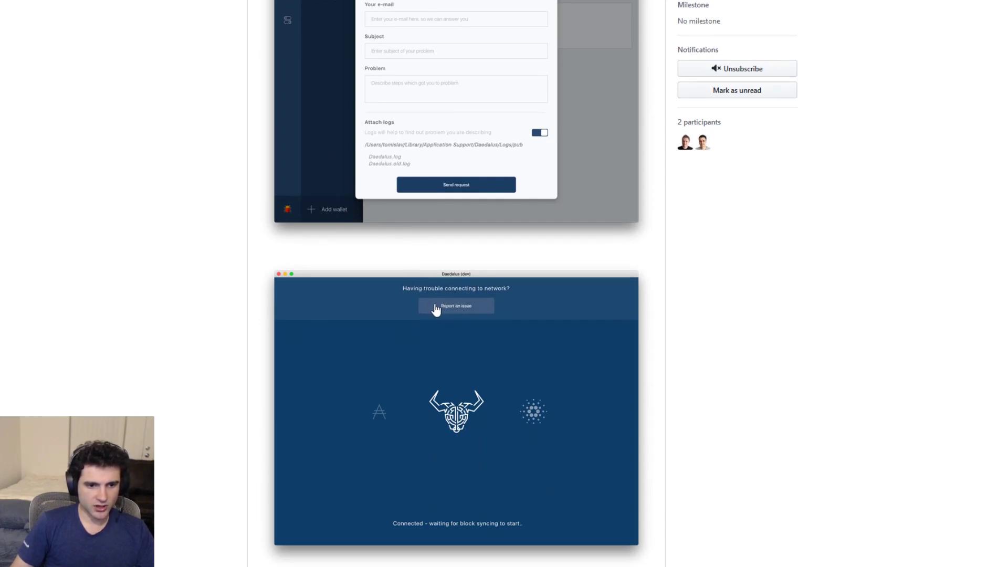
{"action": "mouse_move", "coordinate": [452, 310]}
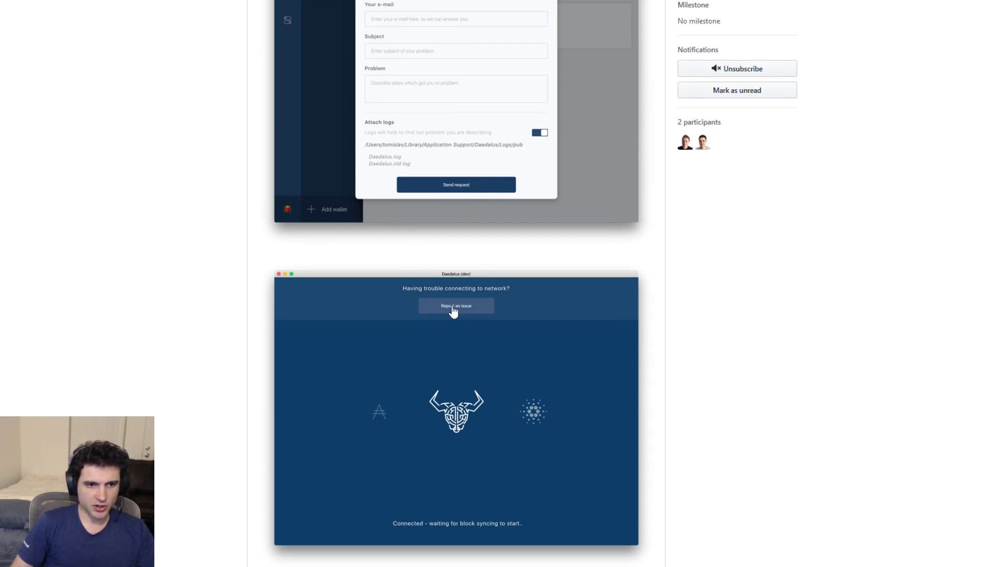
{"action": "scroll", "scroll_direction": "down", "scroll_amount": 3}
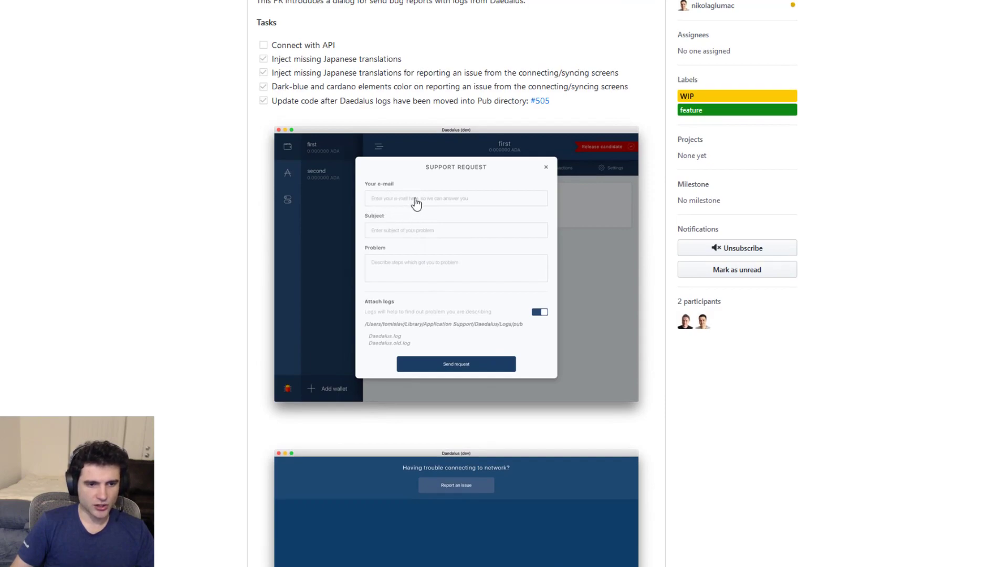
{"action": "mouse_move", "coordinate": [412, 274]}
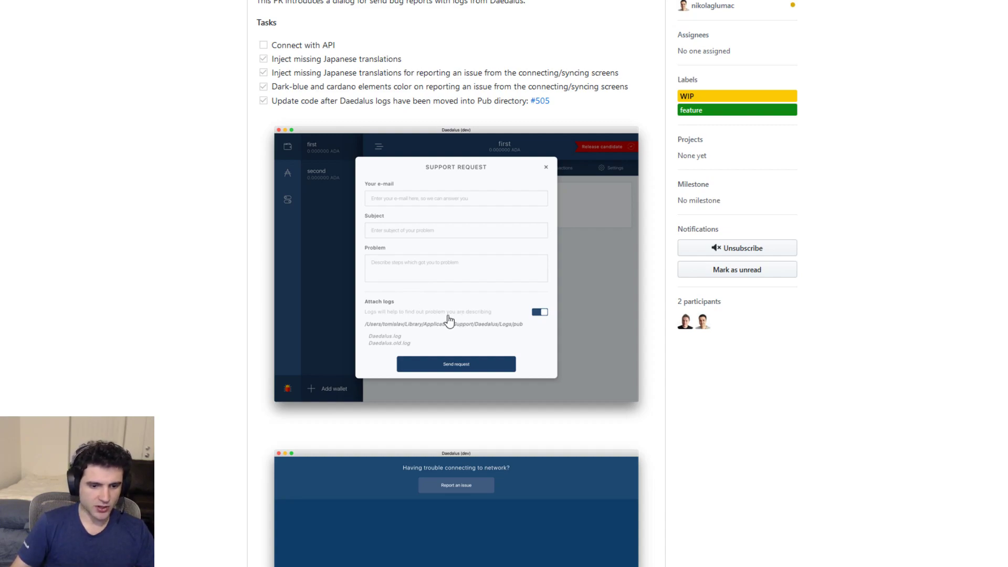
{"action": "scroll", "scroll_direction": "down", "scroll_amount": 3}
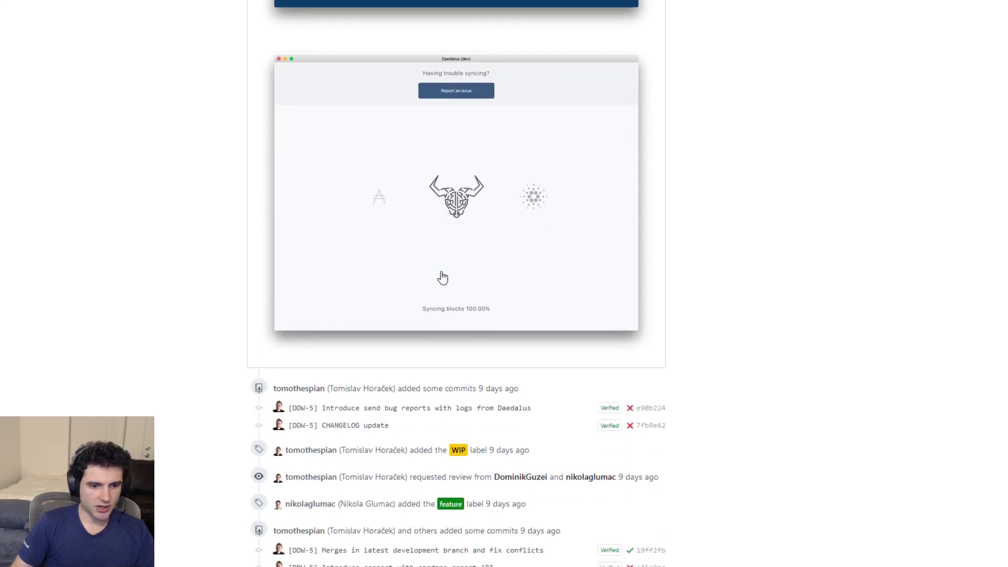
{"action": "scroll", "scroll_direction": "down", "scroll_amount": 3}
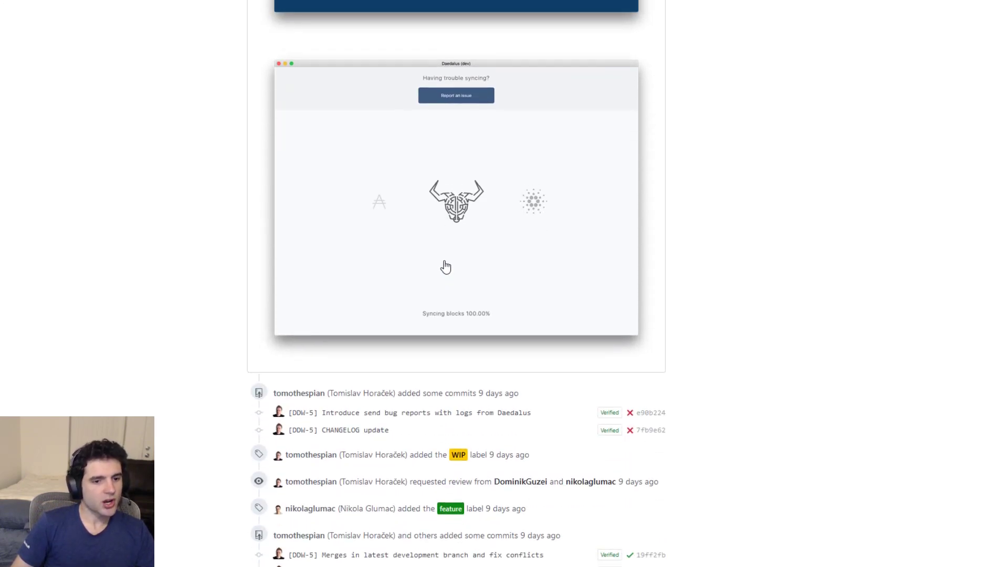
{"action": "scroll", "scroll_direction": "down", "scroll_amount": 3}
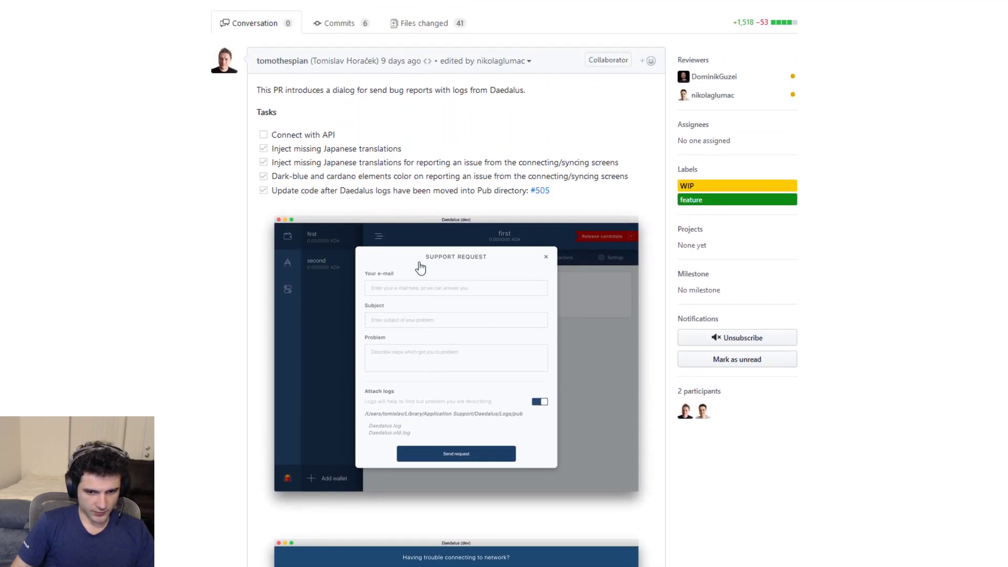
{"action": "mouse_move", "coordinate": [391, 250]}
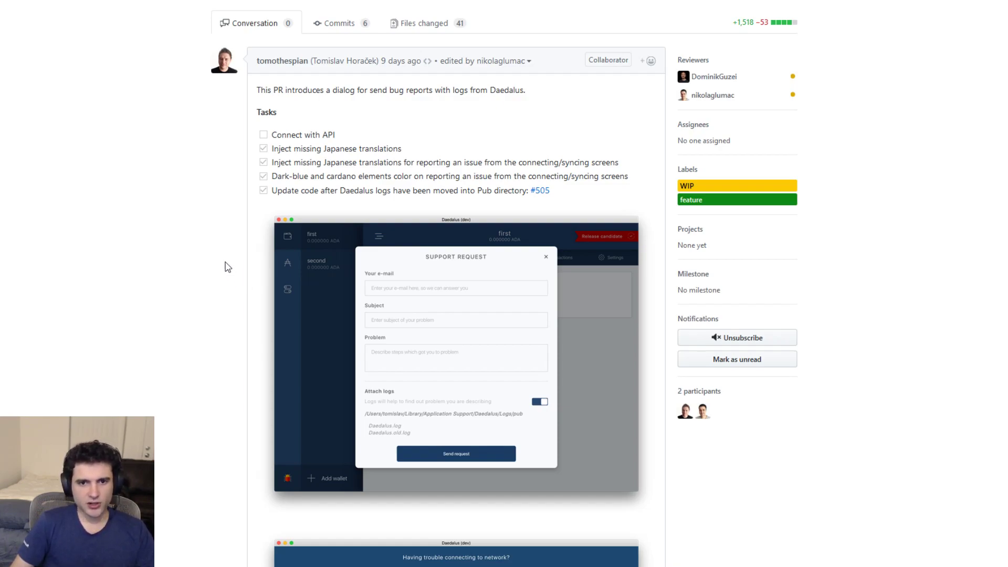
{"action": "mouse_move", "coordinate": [181, 286]}
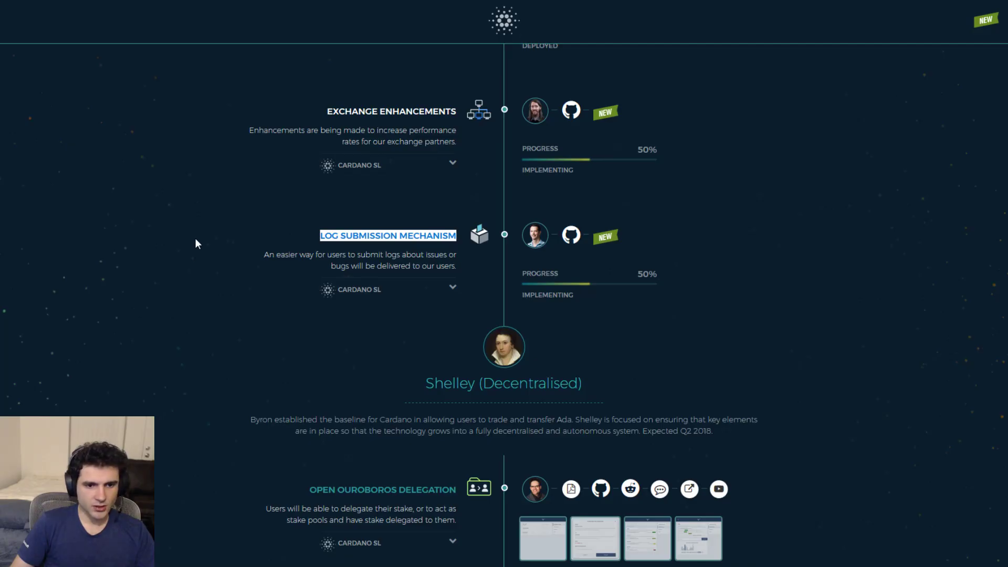
Show Shelley's Open Ouroboros Delegation, Multisignature Transactions and Wallet Backend items
{"action": "scroll", "scroll_direction": "up", "scroll_amount": 3}
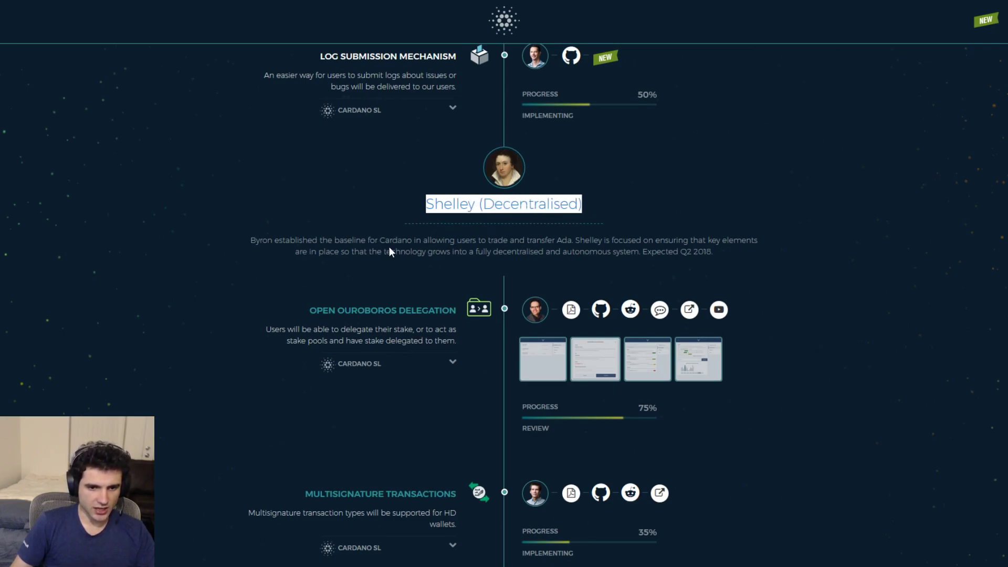
{"action": "scroll", "scroll_direction": "down", "scroll_amount": 3}
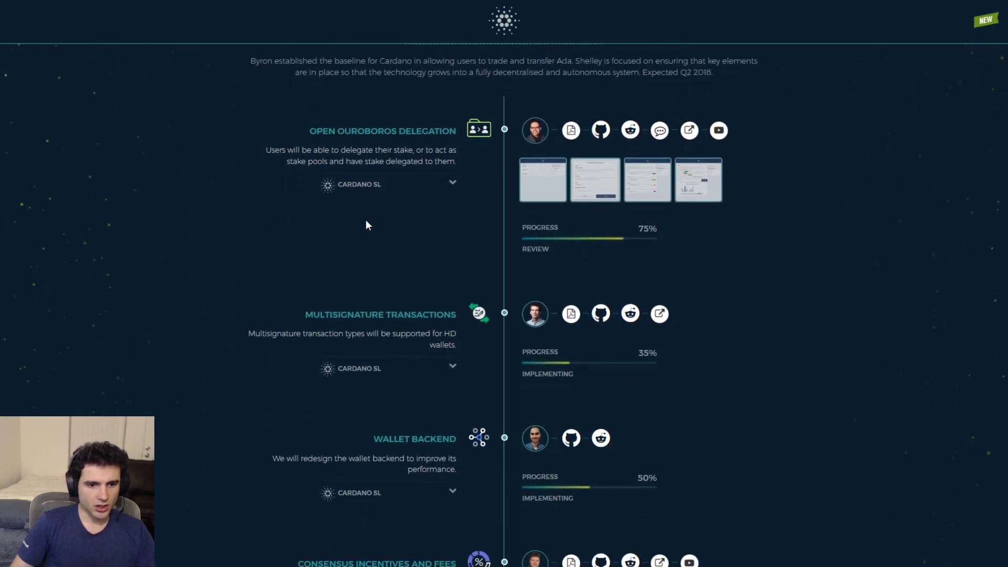
Highlight Wallet Backend's 50% figure, then reach Consensus Incentives, Quantum Resistant Signatures and Light Client Support
{"action": "scroll", "scroll_direction": "down", "scroll_amount": 3}
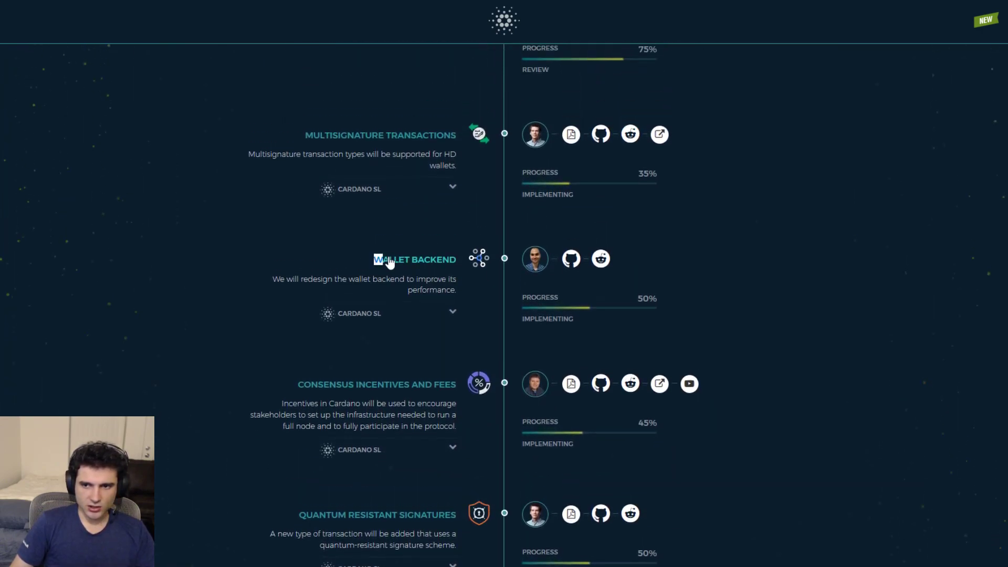
{"action": "double_click", "coordinate": [414, 259]}
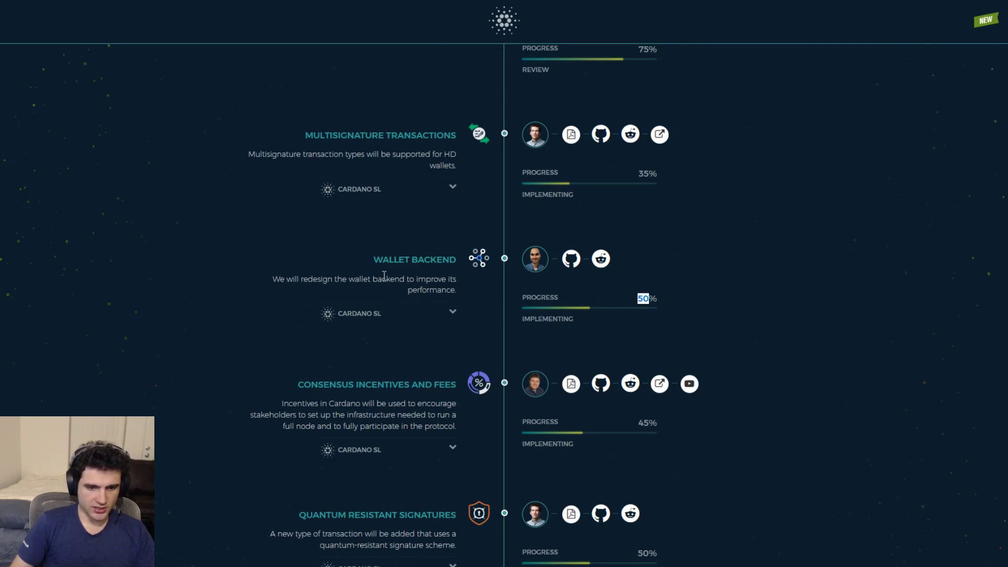
{"action": "mouse_move", "coordinate": [382, 277]}
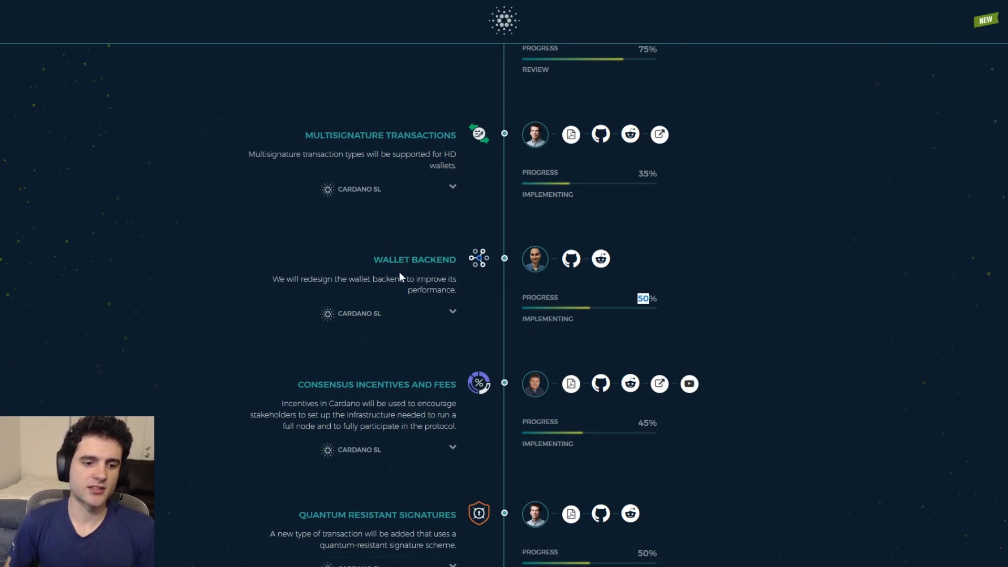
{"action": "mouse_move", "coordinate": [272, 281]}
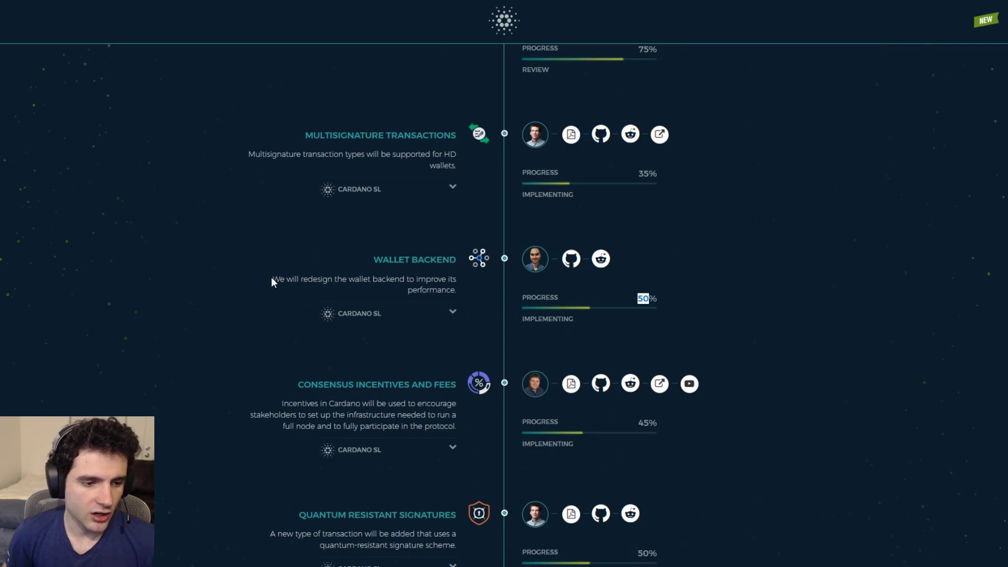
{"action": "left_click_drag", "start_coordinate": [272, 279], "coordinate": [456, 290]}
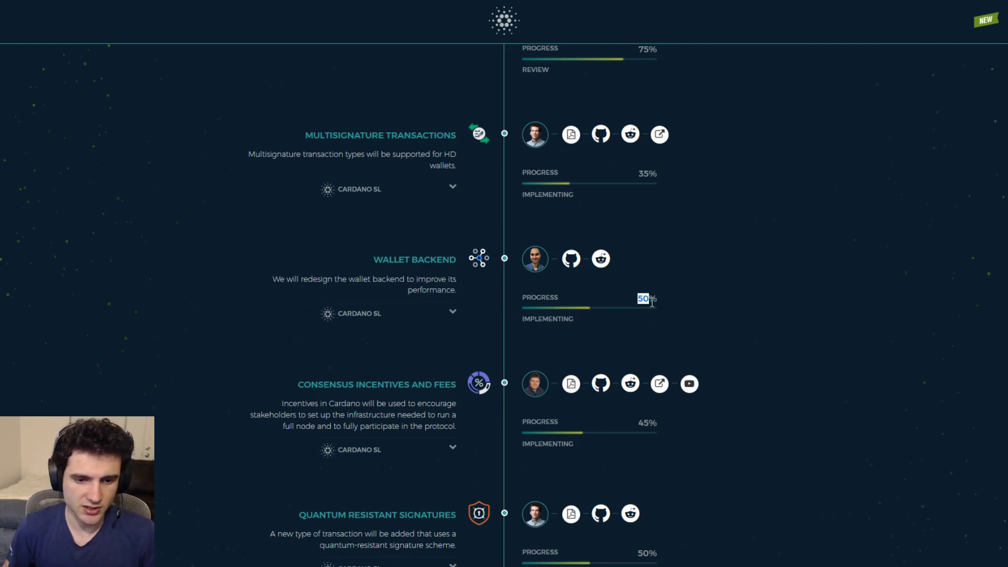
{"action": "scroll", "scroll_direction": "down", "scroll_amount": 3}
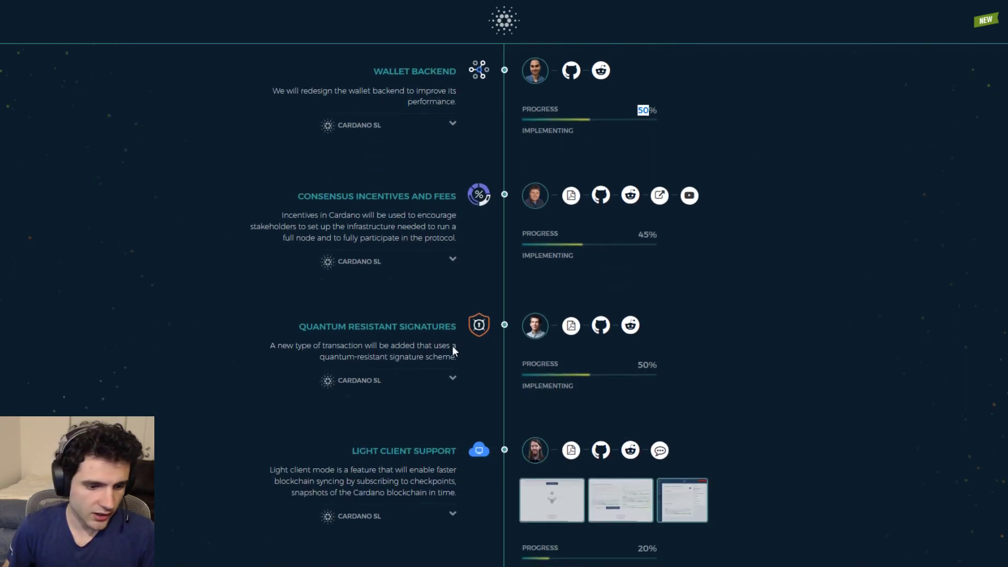
Scroll to the Networking item and open its Network Transport Layer documentation
{"action": "scroll", "scroll_direction": "down", "scroll_amount": 3}
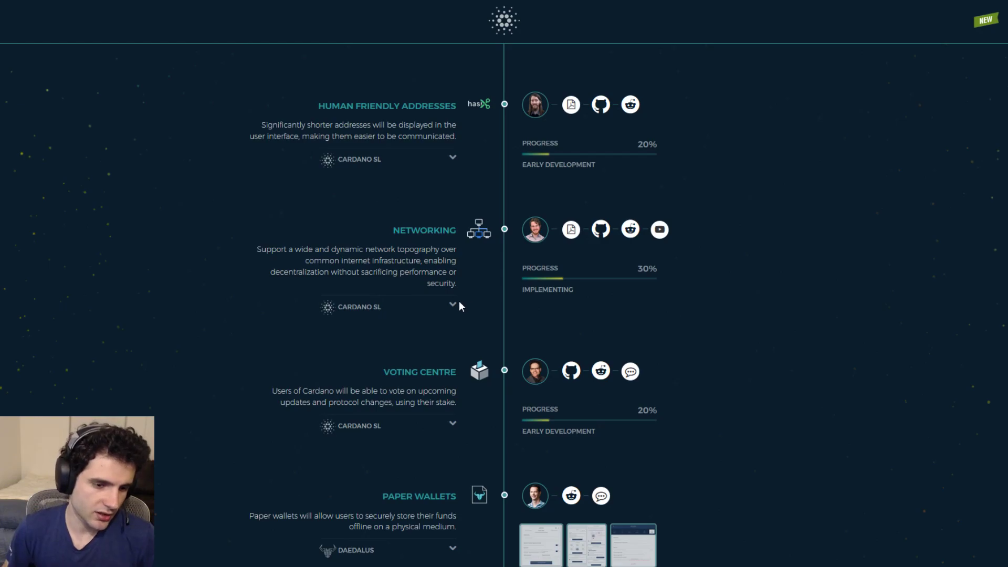
{"action": "double_click", "coordinate": [644, 269]}
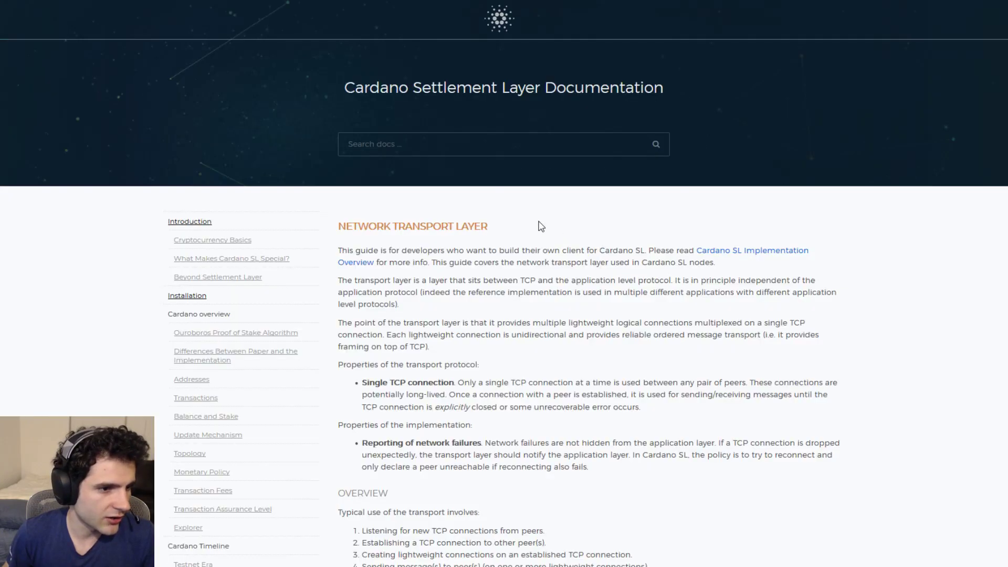
Scroll down through the Network Transport Layer guide and back up
{"action": "scroll", "scroll_direction": "down", "scroll_amount": 3}
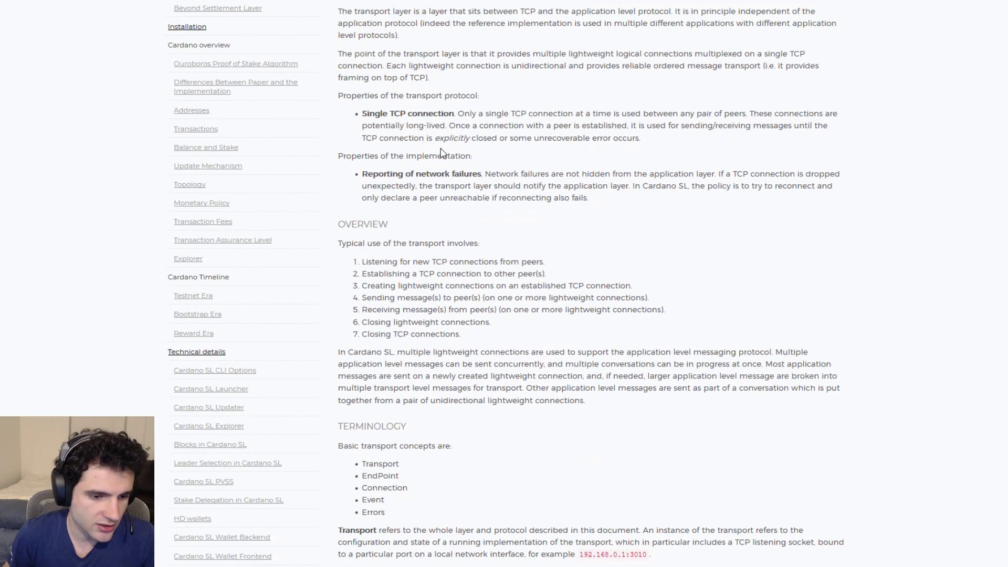
{"action": "scroll", "scroll_direction": "down", "scroll_amount": 3}
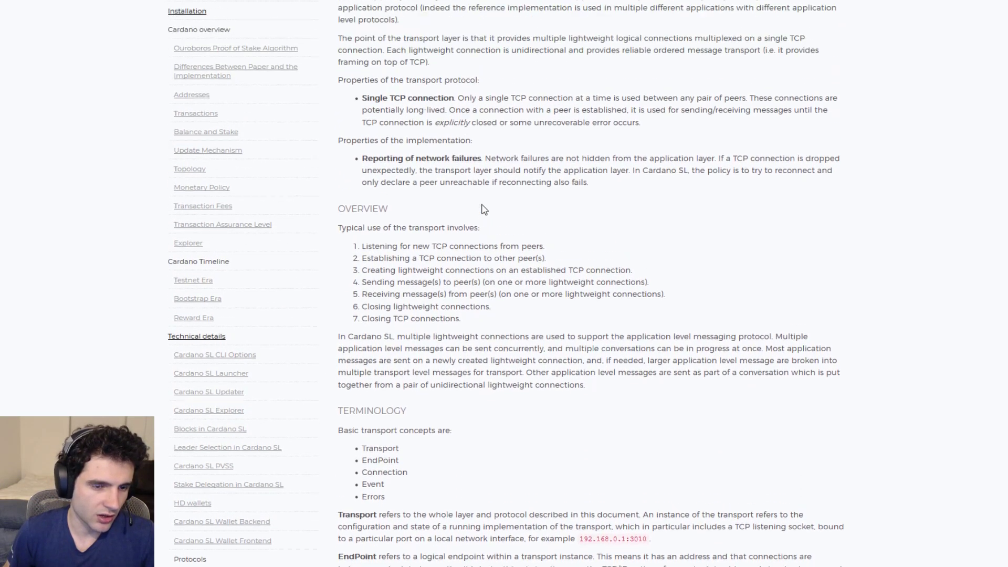
{"action": "scroll", "scroll_direction": "up", "scroll_amount": 3}
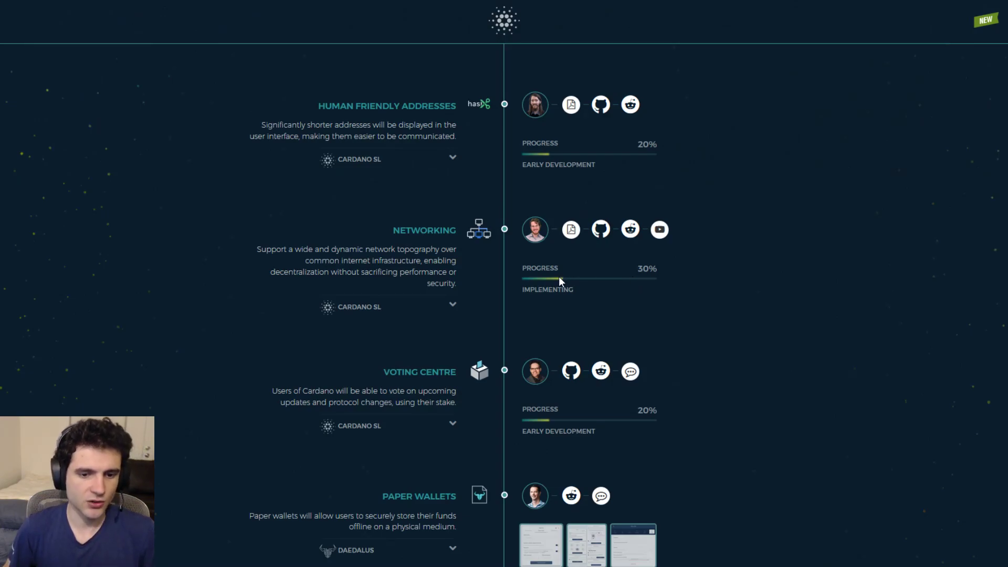
{"action": "mouse_move", "coordinate": [561, 255]}
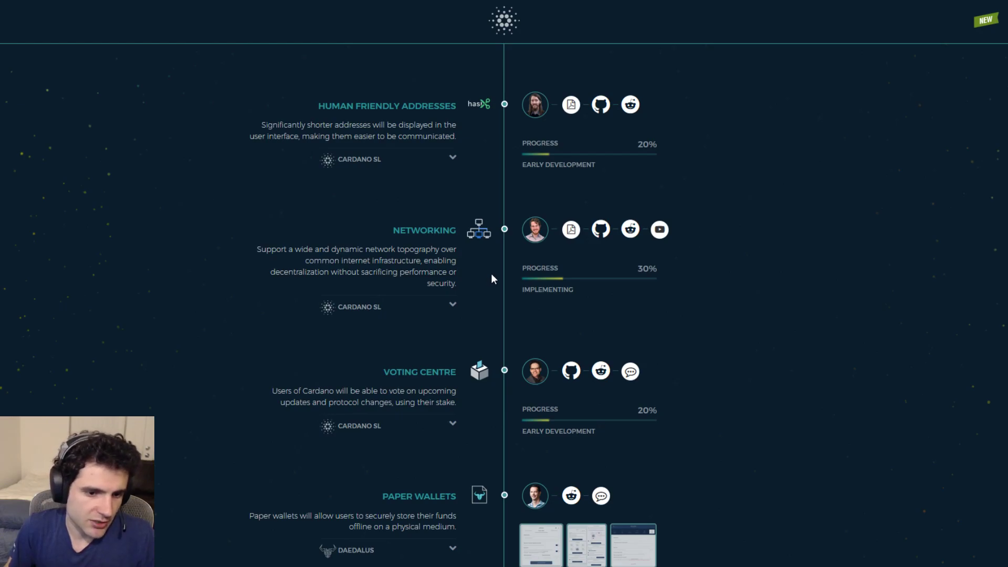
Scroll below Networking to Voting Centre, Paper Wallets (10%) and Release Strategy (50%)
{"action": "scroll", "scroll_direction": "down", "scroll_amount": 3}
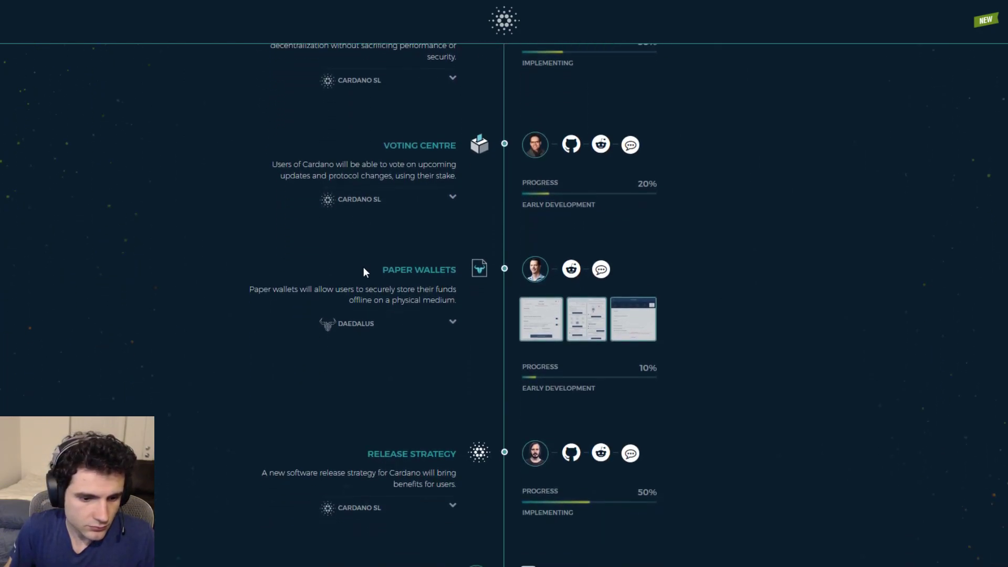
Scroll to the IELE Testnet launch item at 35% and highlight the word TESTNET
{"action": "scroll", "scroll_direction": "down", "scroll_amount": 3}
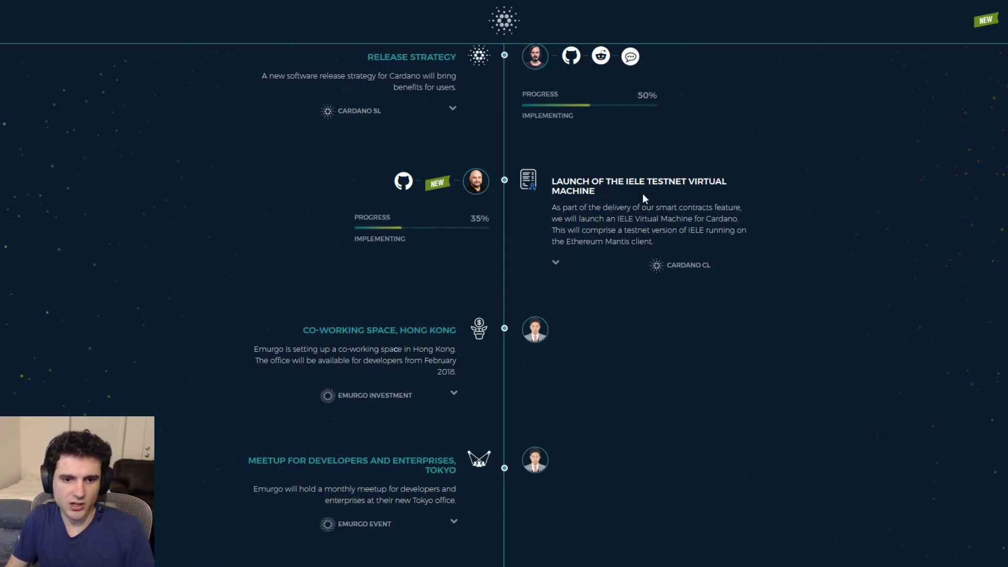
{"action": "double_click", "coordinate": [664, 181]}
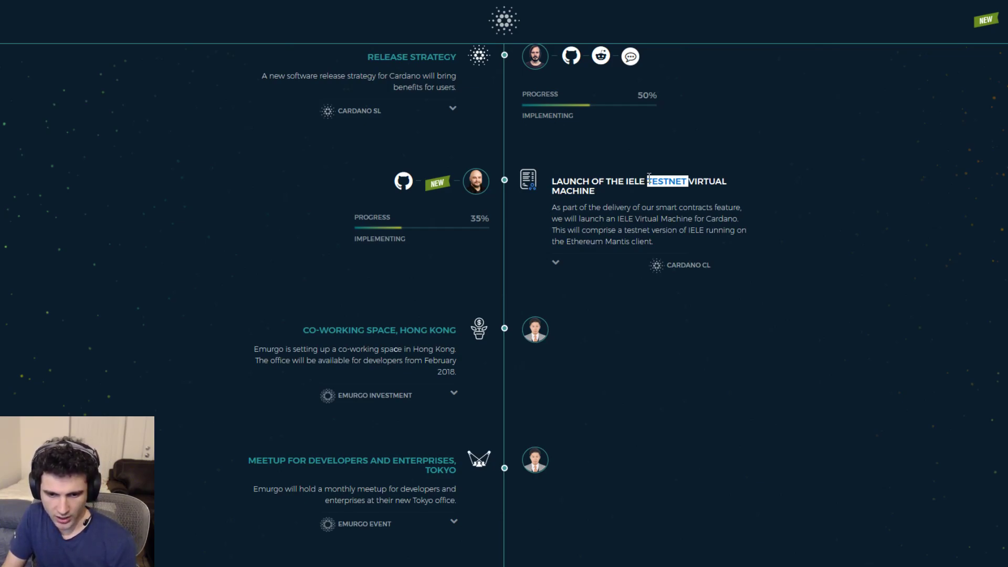
{"action": "mouse_move", "coordinate": [608, 206]}
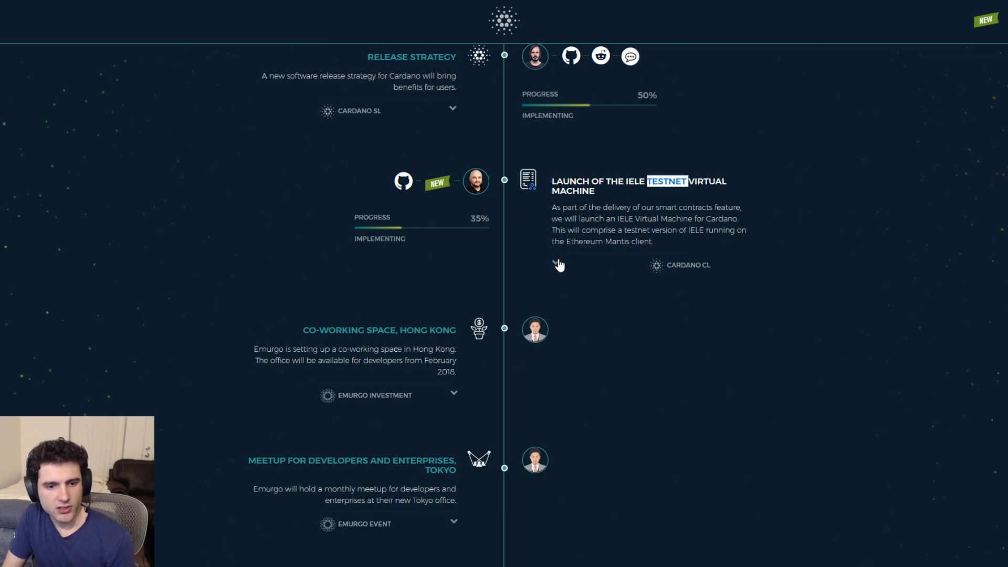
Expand and highlight the IELE testnet item, then highlight IELE Virtual Machine V1's description
{"action": "left_click", "coordinate": [556, 264]}
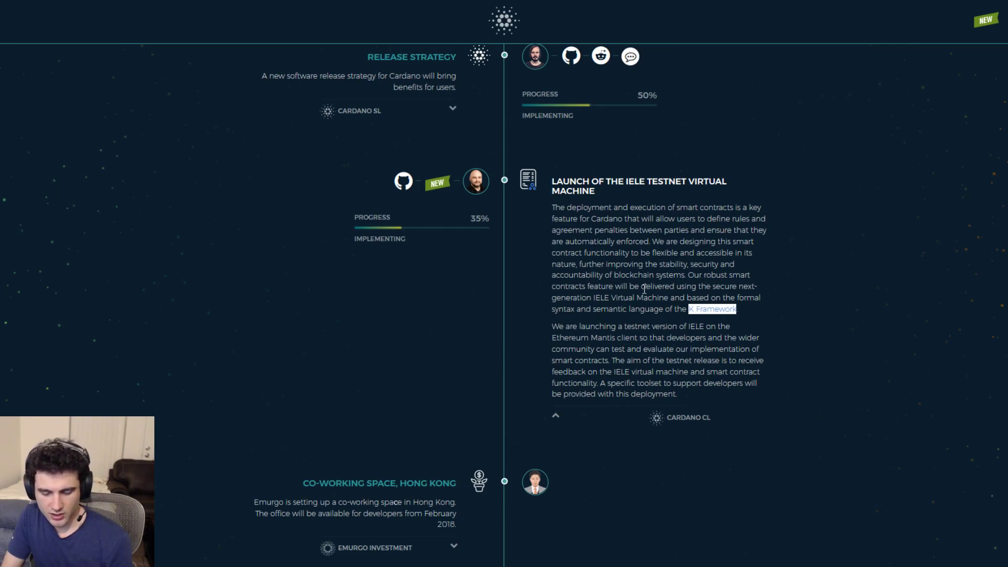
{"action": "mouse_move", "coordinate": [863, 90]}
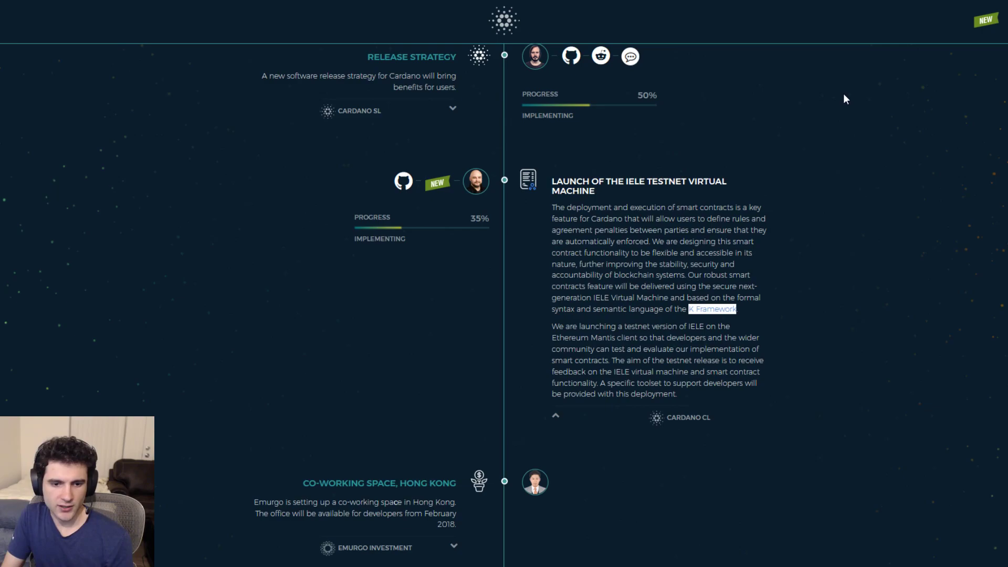
{"action": "mouse_move", "coordinate": [801, 150]}
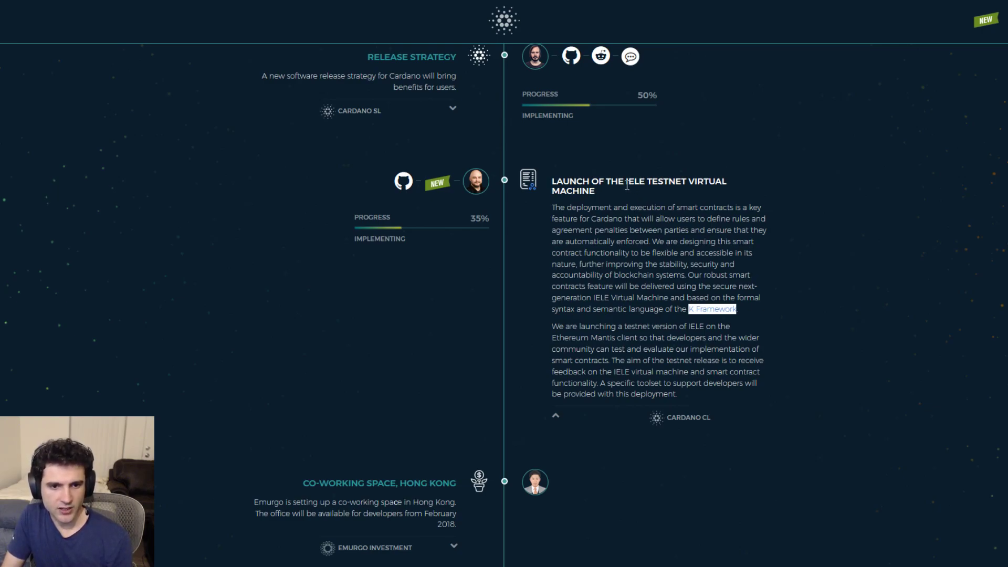
{"action": "mouse_move", "coordinate": [585, 232]}
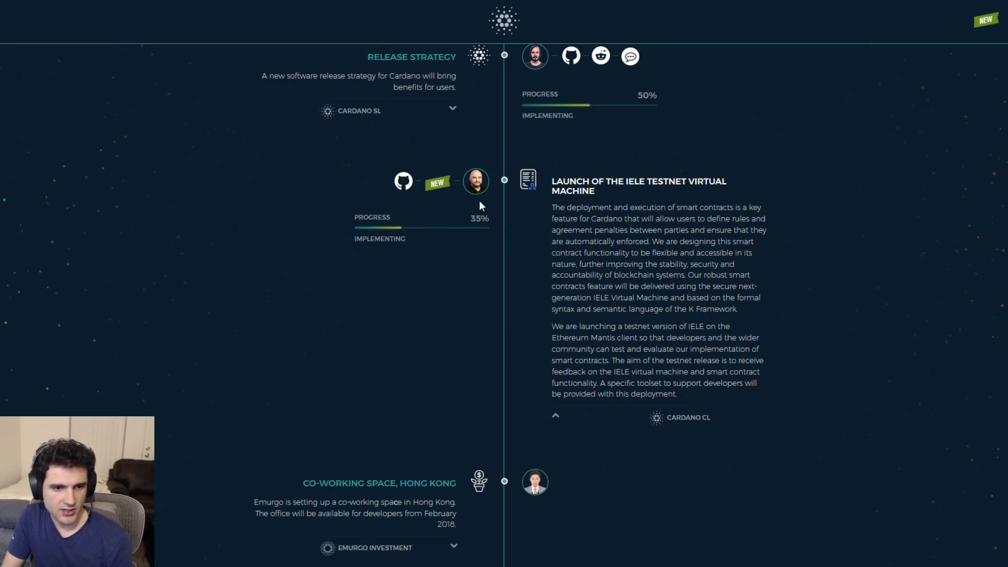
{"action": "left_click_drag", "start_coordinate": [552, 180], "coordinate": [609, 207]}
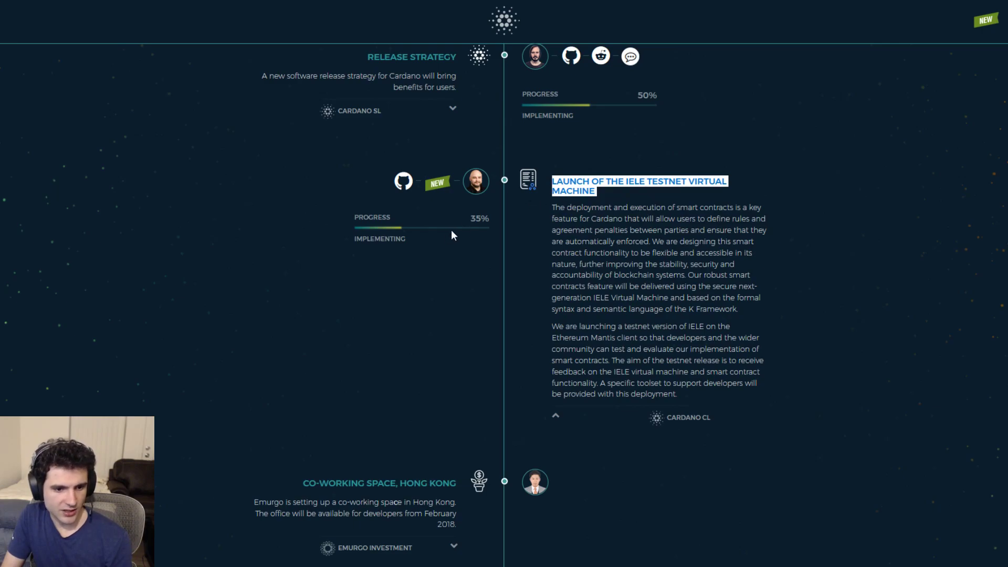
{"action": "mouse_move", "coordinate": [507, 199]}
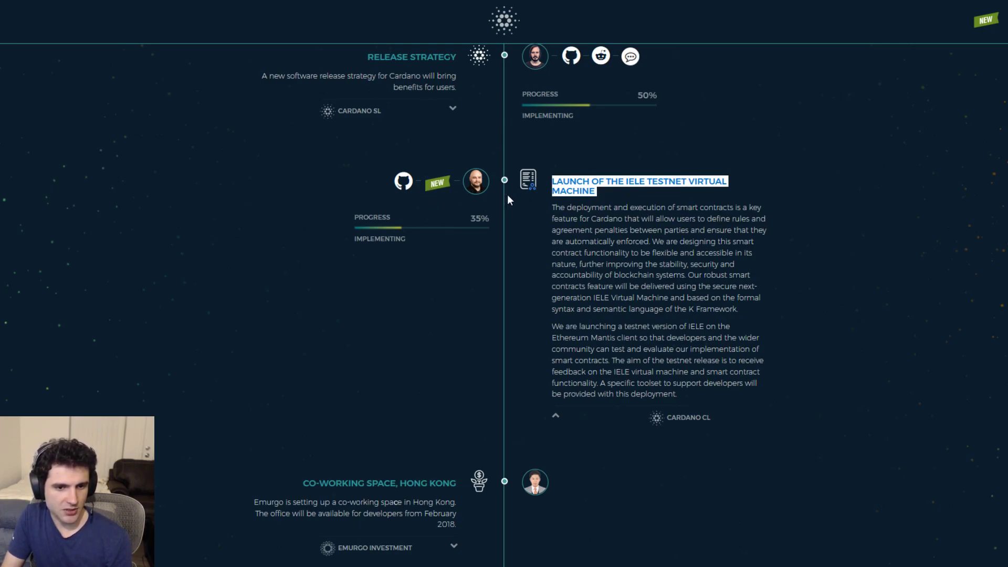
{"action": "scroll", "scroll_direction": "down", "scroll_amount": 3}
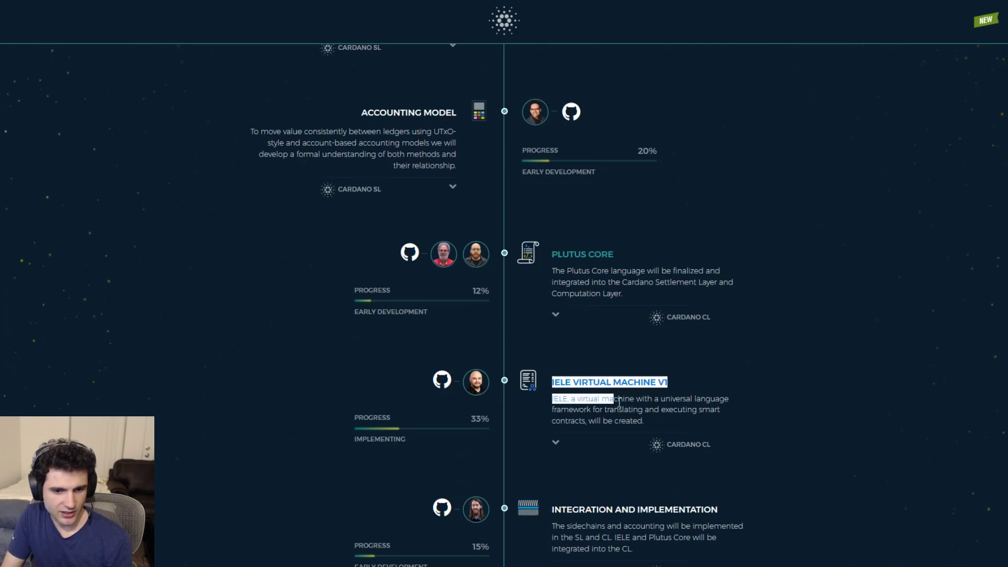
{"action": "left_click_drag", "start_coordinate": [592, 399], "coordinate": [642, 421]}
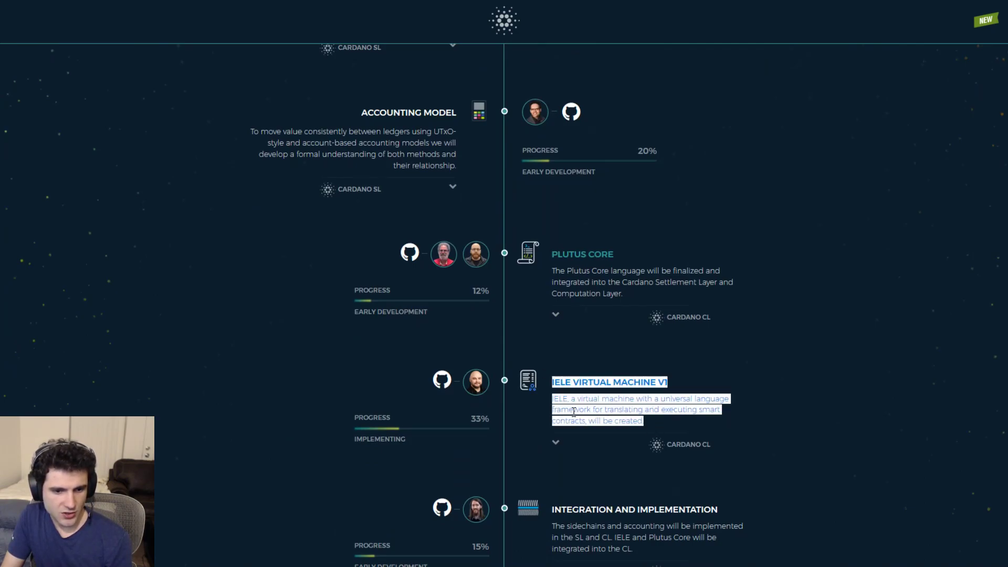
{"action": "mouse_move", "coordinate": [476, 382]}
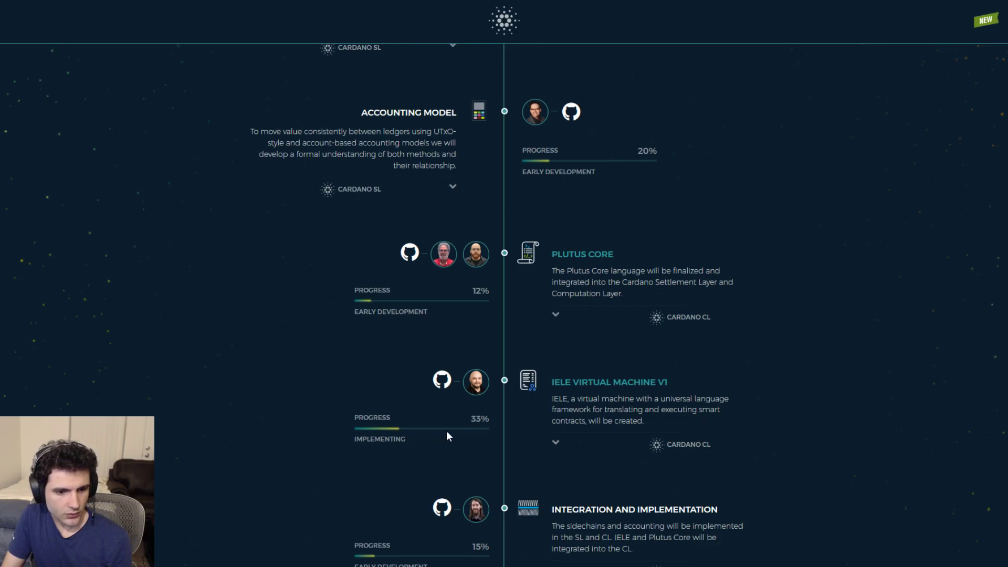
{"action": "scroll", "scroll_direction": "down", "scroll_amount": 3}
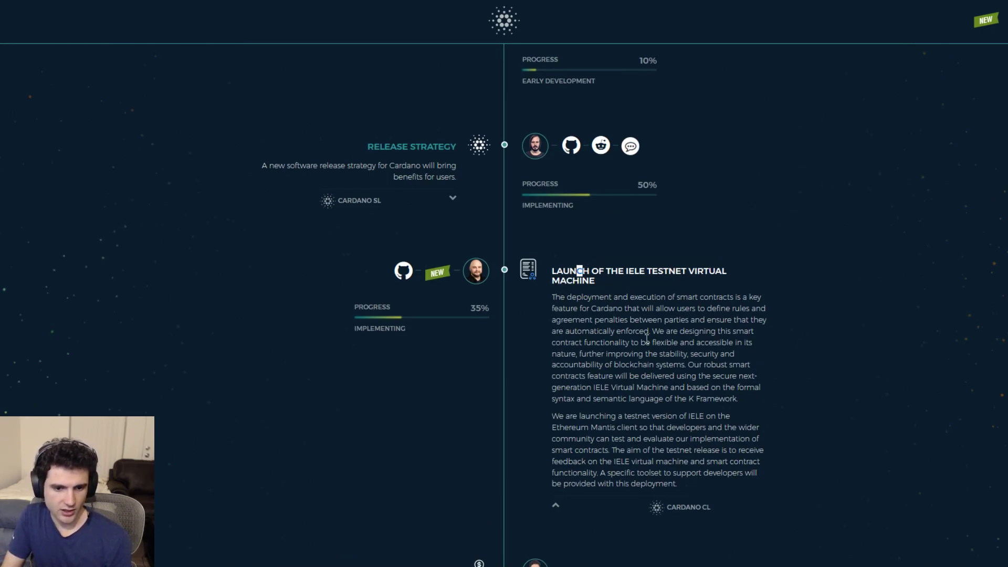
{"action": "scroll", "scroll_direction": "down", "scroll_amount": 3}
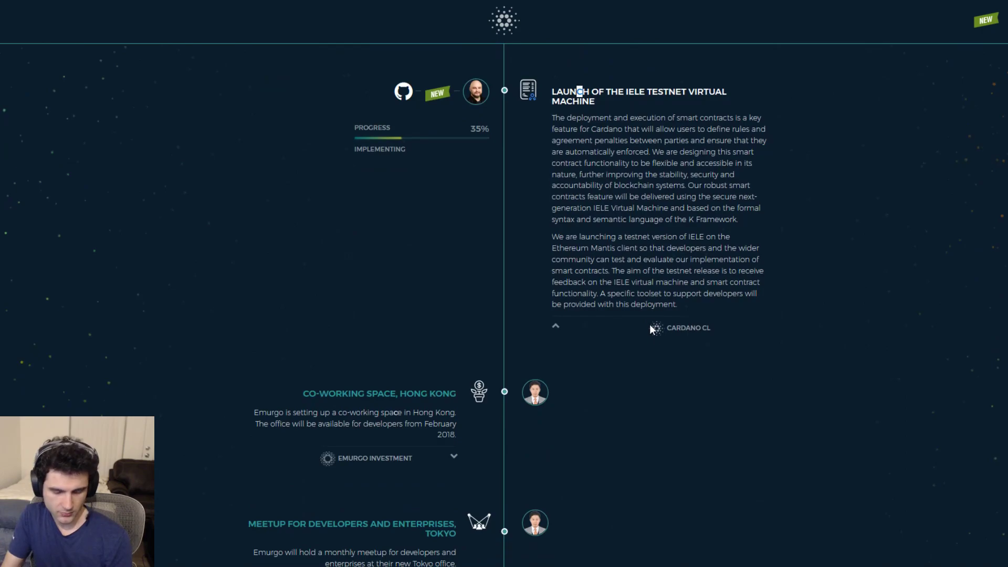
{"action": "mouse_move", "coordinate": [636, 329]}
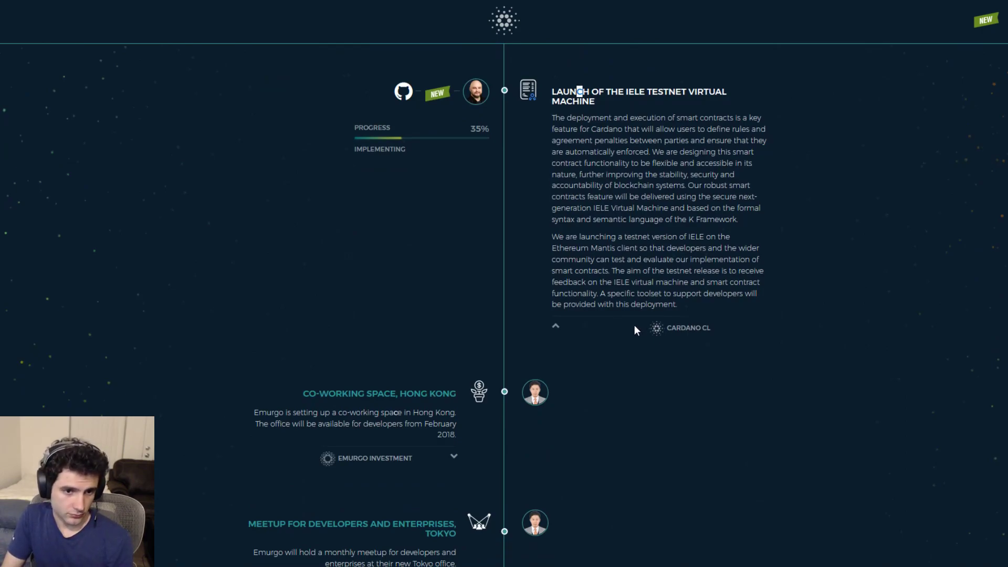
{"action": "scroll", "scroll_direction": "down", "scroll_amount": 3}
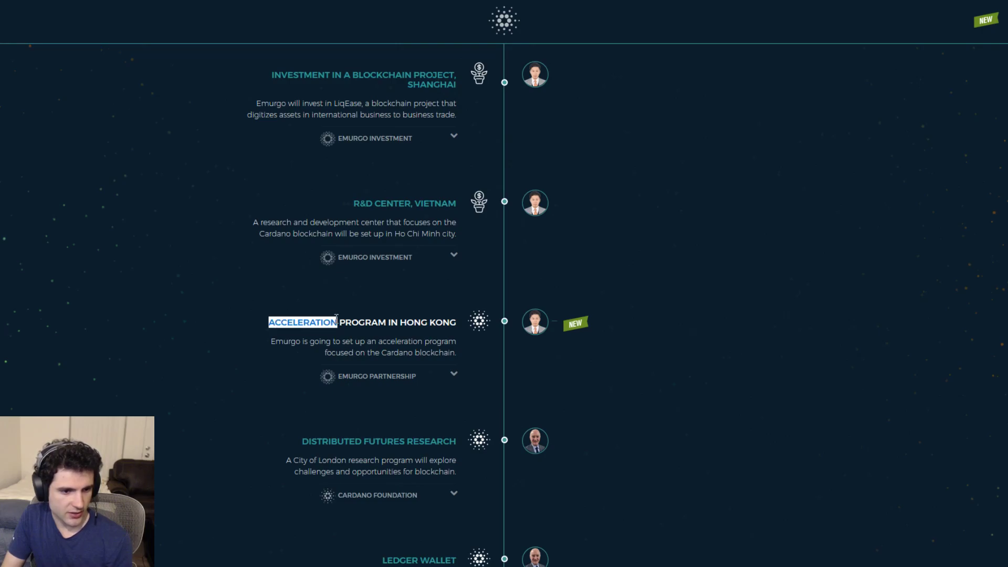
Highlight the Hong Kong acceleration program, then scroll past Ledger Wallet, Debit Cards and Software Audit to Goguen
{"action": "left_click_drag", "start_coordinate": [338, 322], "coordinate": [450, 322]}
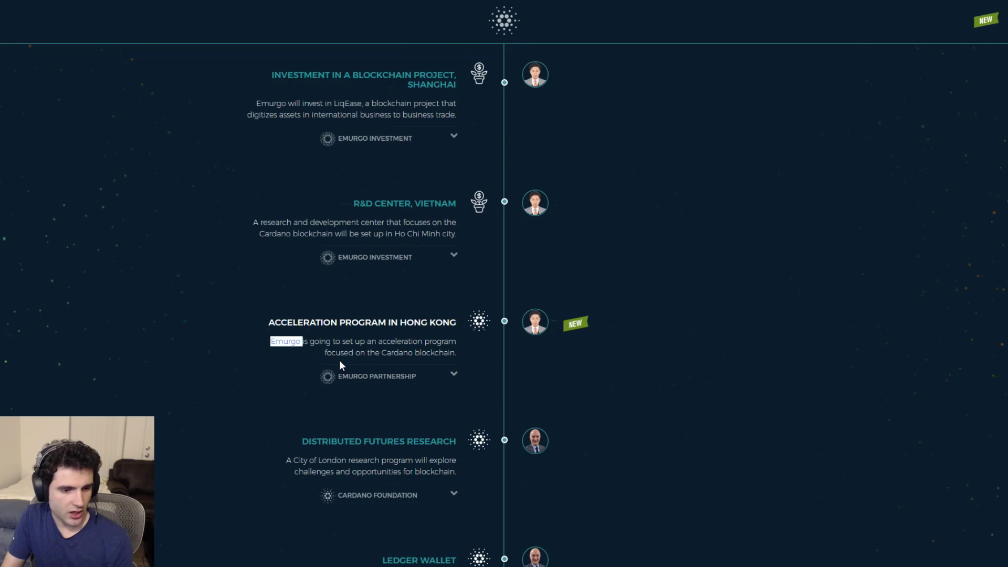
{"action": "scroll", "scroll_direction": "down", "scroll_amount": 3}
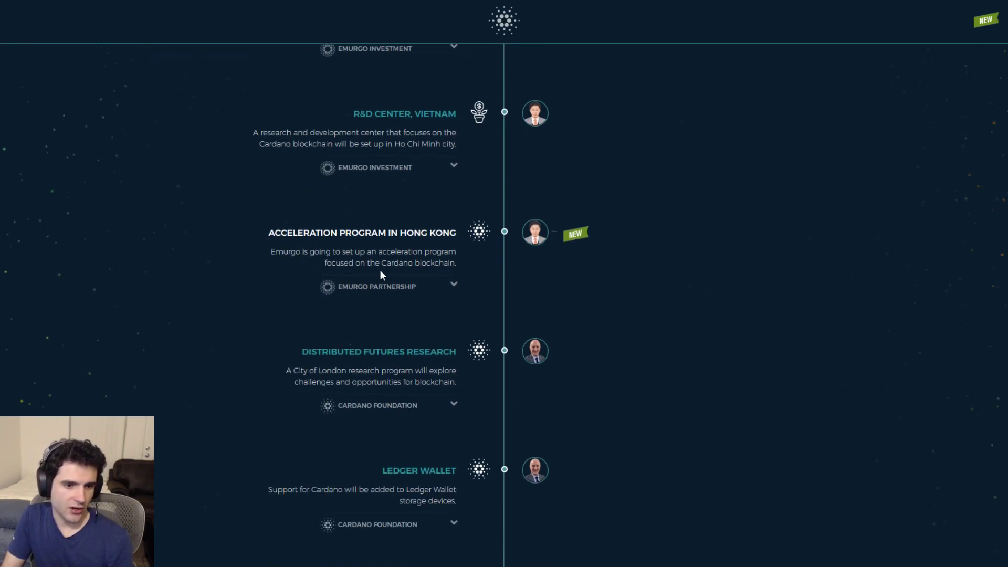
{"action": "scroll", "scroll_direction": "down", "scroll_amount": 3}
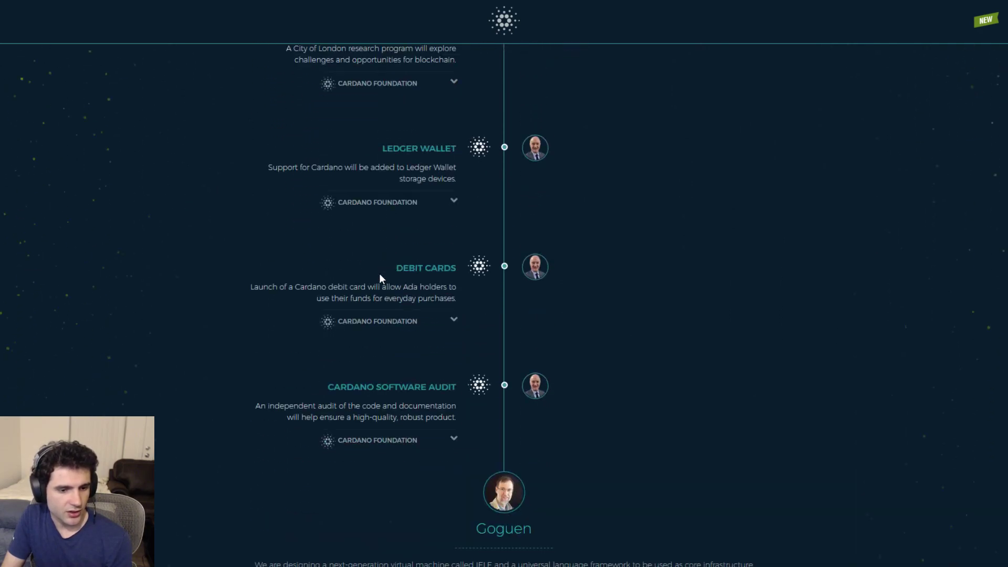
{"action": "scroll", "scroll_direction": "down", "scroll_amount": 3}
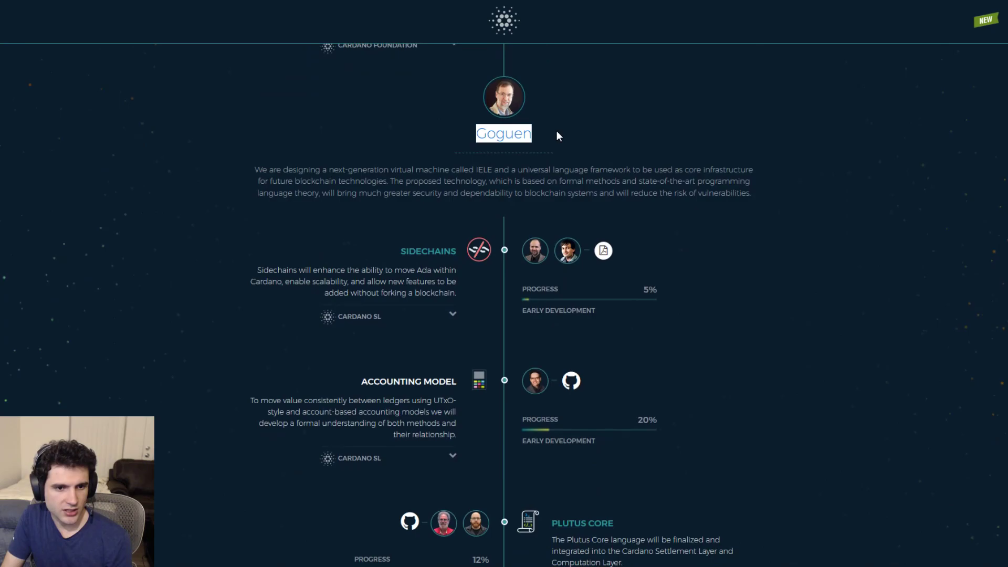
{"action": "mouse_move", "coordinate": [442, 174]}
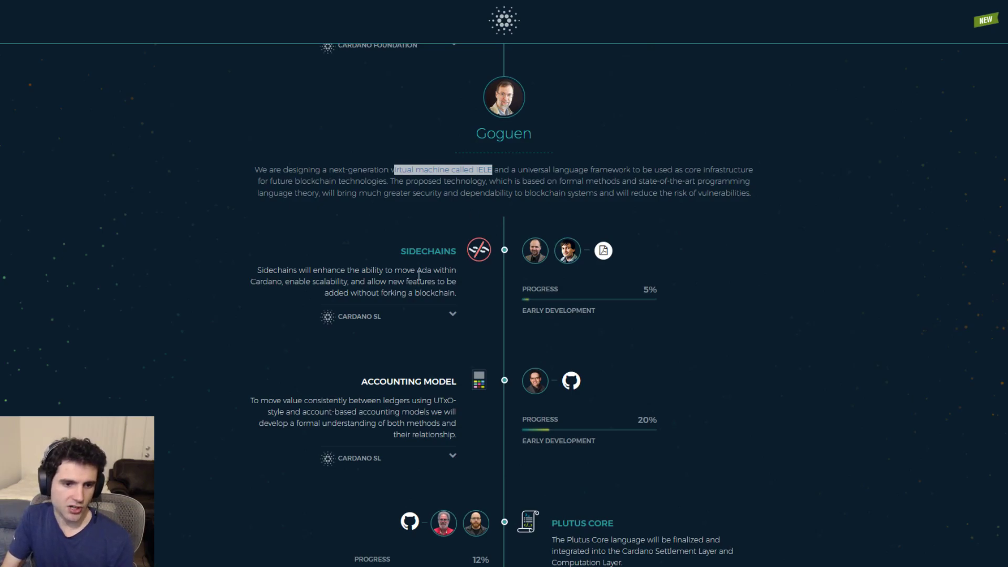
Scroll through Goguen's Sidechains and Accounting Model items to Plutus Core at 12%
{"action": "scroll", "scroll_direction": "down", "scroll_amount": 3}
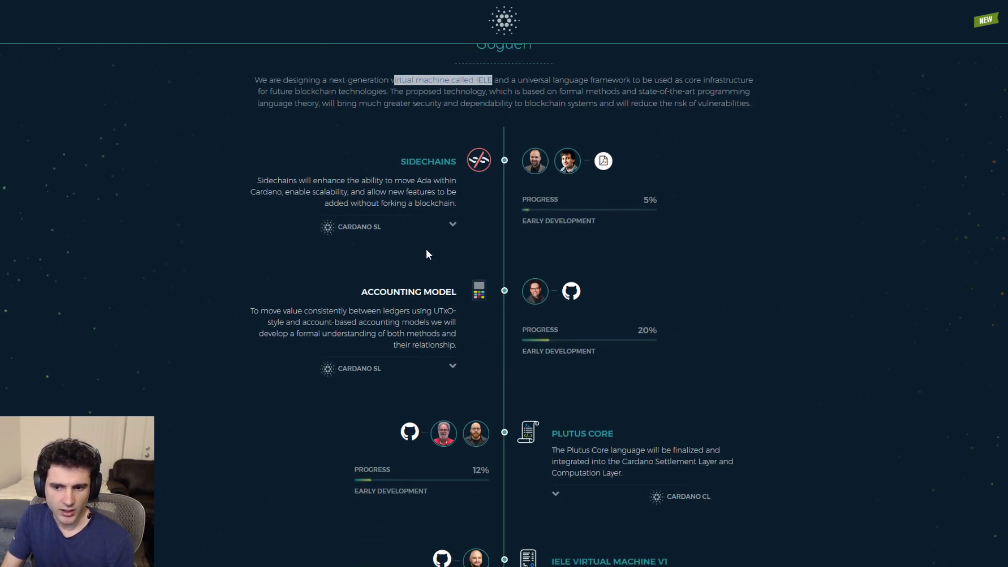
{"action": "mouse_move", "coordinate": [358, 294]}
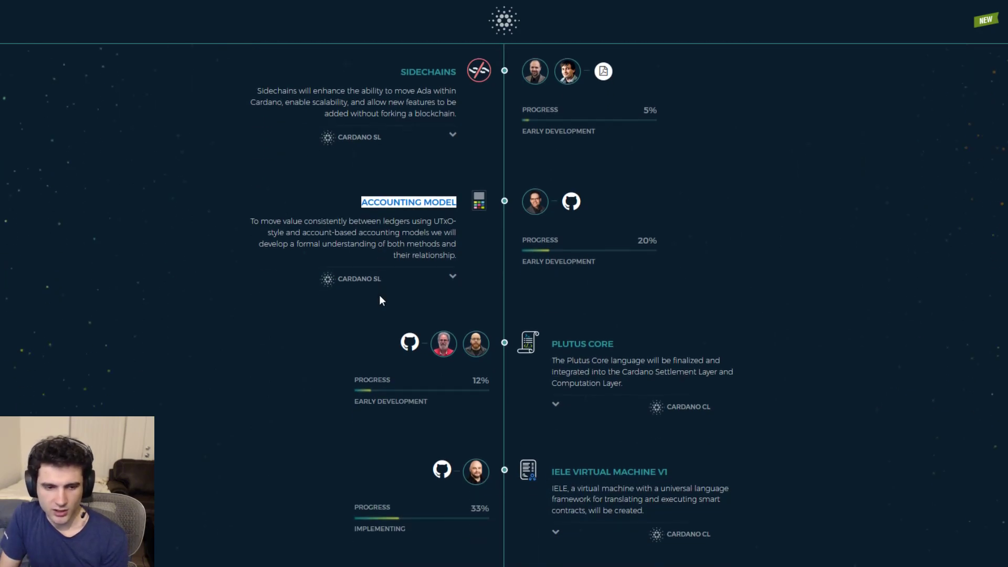
Scroll past IELE V1, Integration and Smart Contracts Deployment to the 'Next update in' countdown and Basho
{"action": "scroll", "scroll_direction": "down", "scroll_amount": 3}
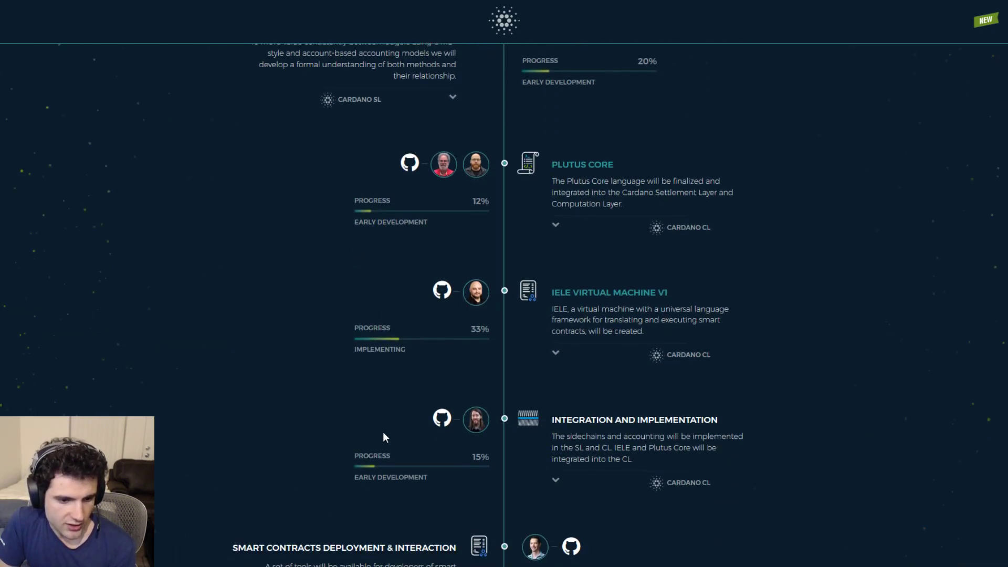
{"action": "scroll", "scroll_direction": "down", "scroll_amount": 3}
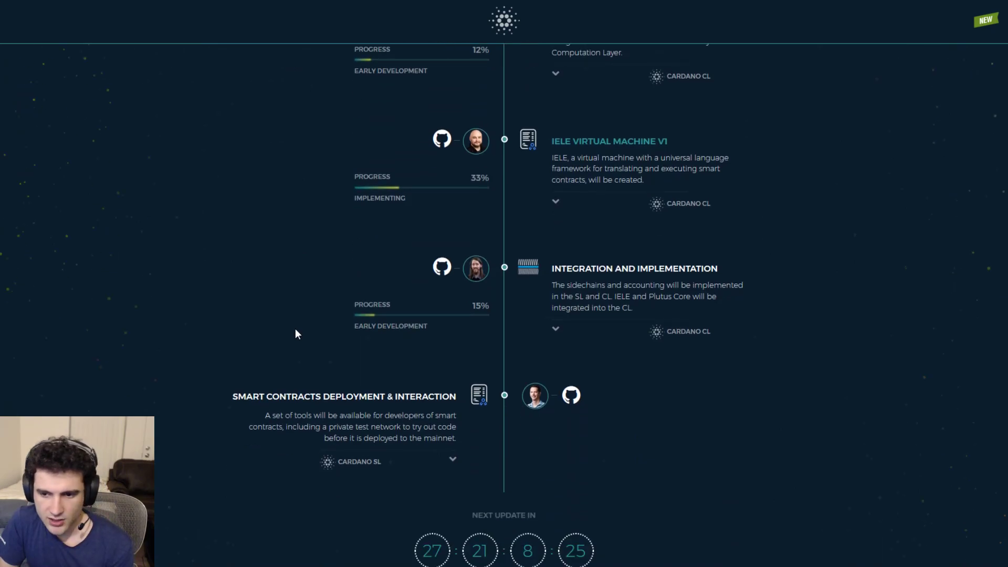
{"action": "scroll", "scroll_direction": "down", "scroll_amount": 3}
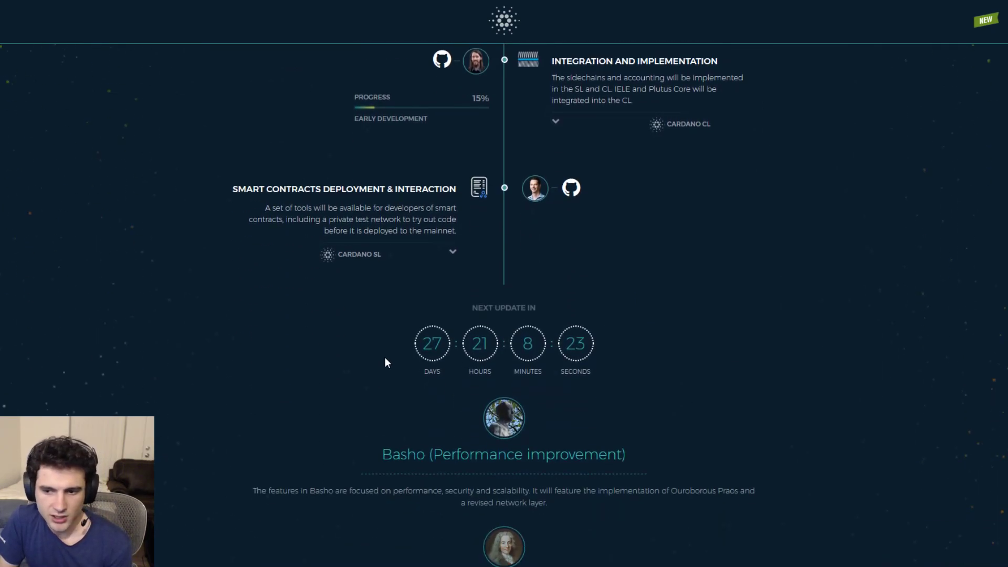
{"action": "mouse_move", "coordinate": [383, 351]}
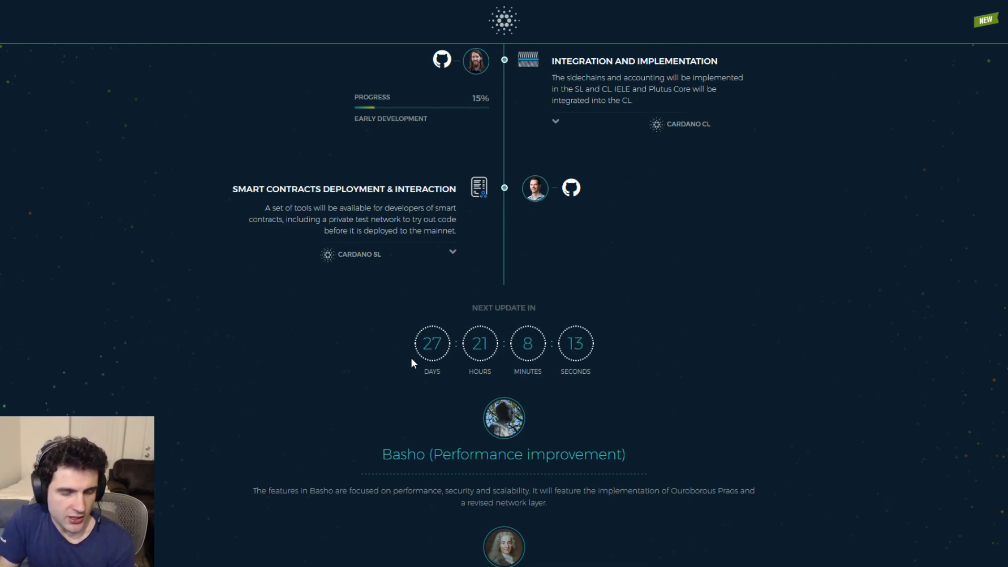
{"action": "mouse_move", "coordinate": [558, 432]}
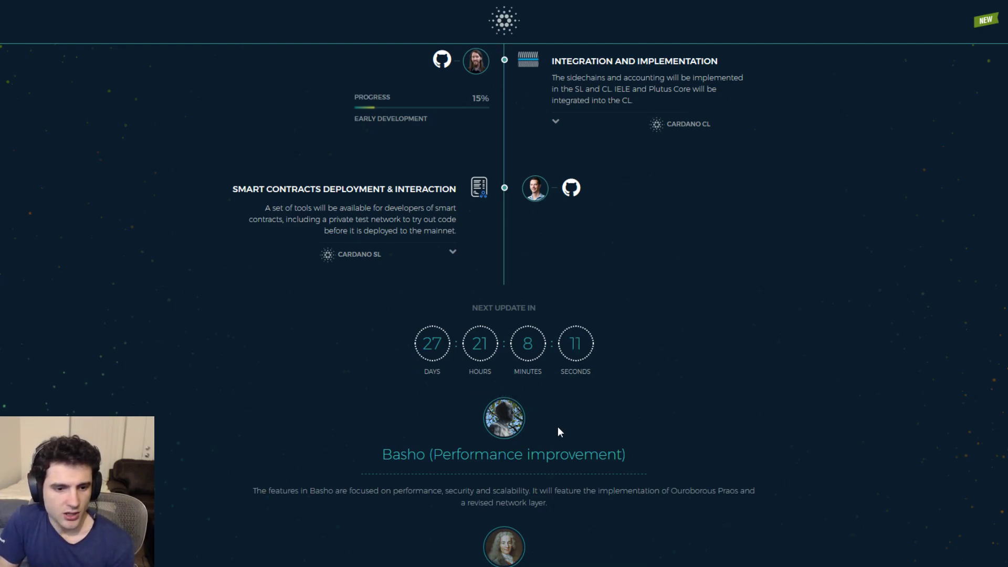
{"action": "mouse_move", "coordinate": [540, 432]}
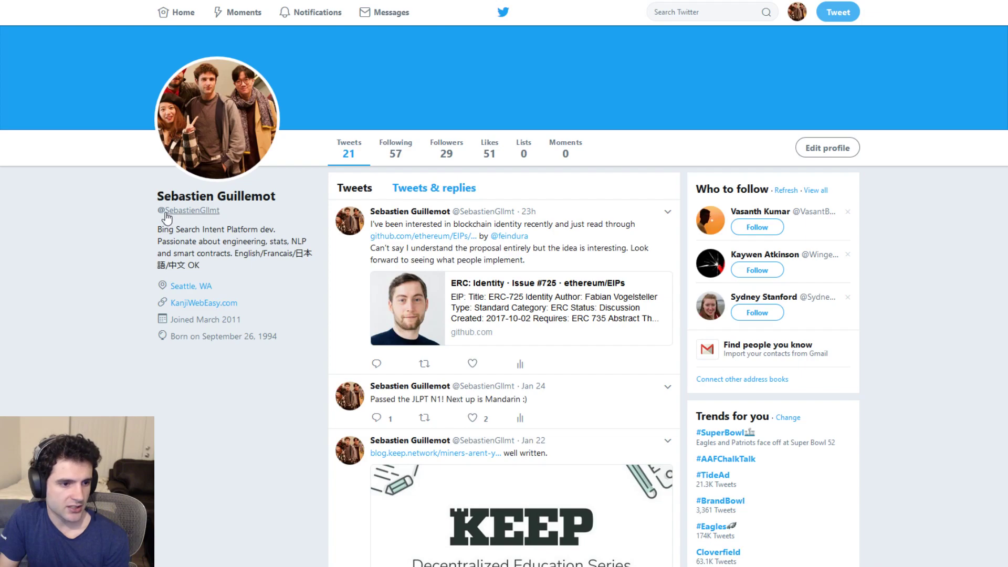
{"action": "mouse_move", "coordinate": [213, 217]}
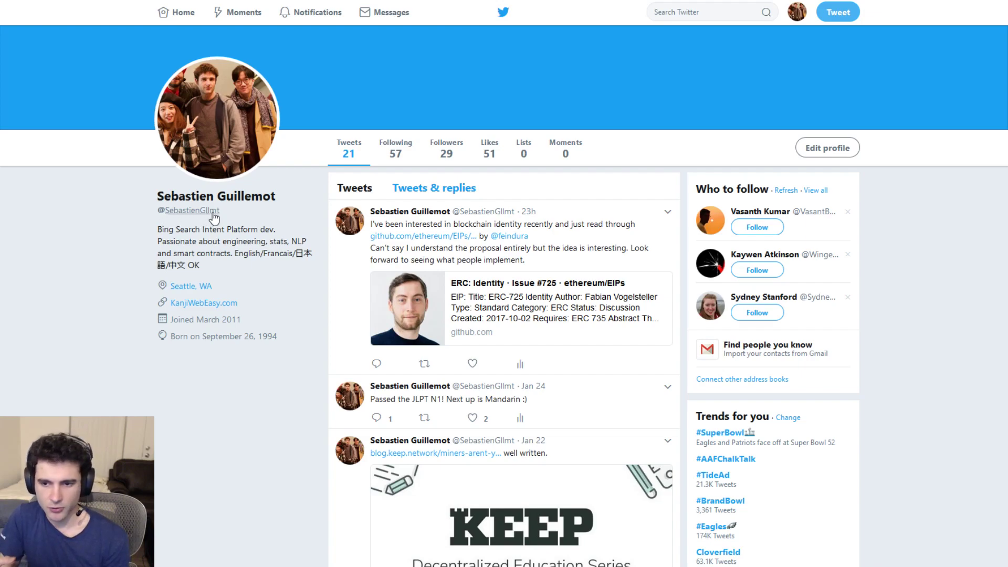